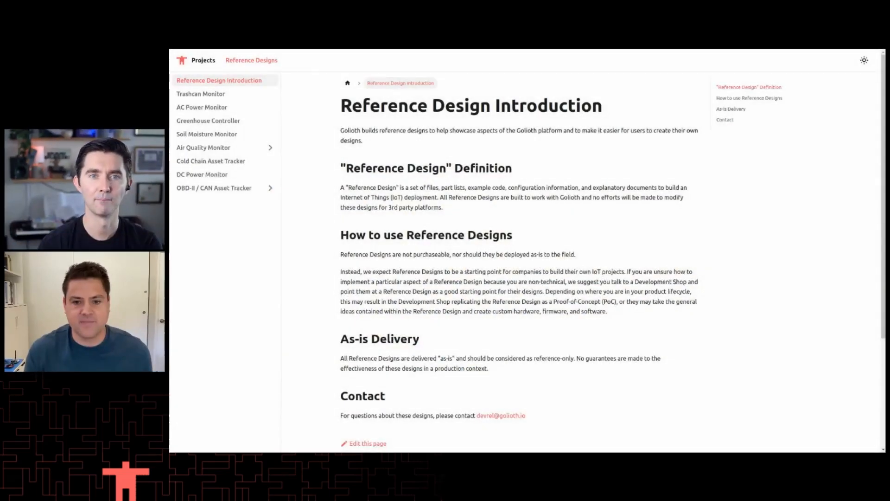
mouse_move(215, 97)
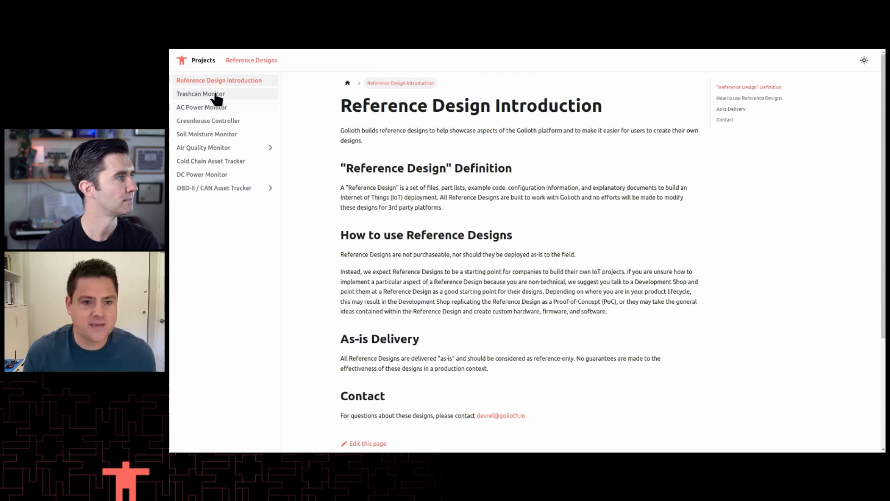
Open each design page in turn: Trashcan Monitor, AC Power Monitor, Greenhouse Controller, Soil Moisture, Air Quality, Cold Chain, DC Power, OBD-II
left_click(200, 94)
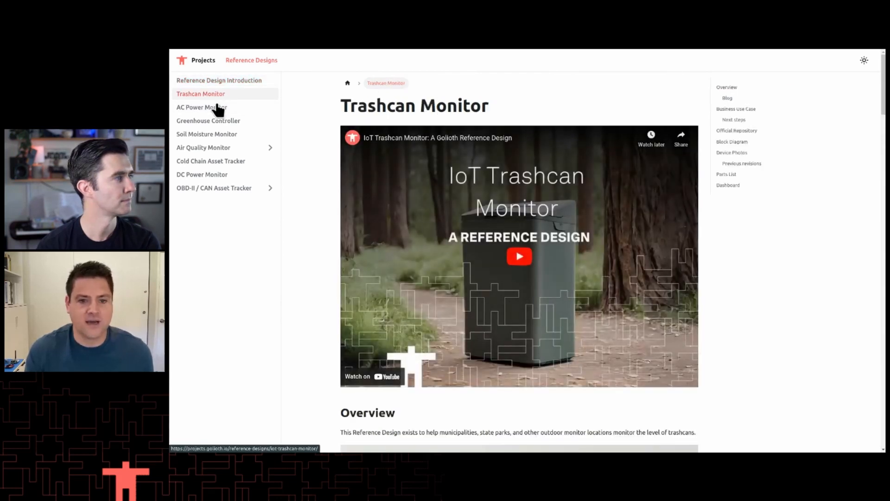
mouse_move(202, 107)
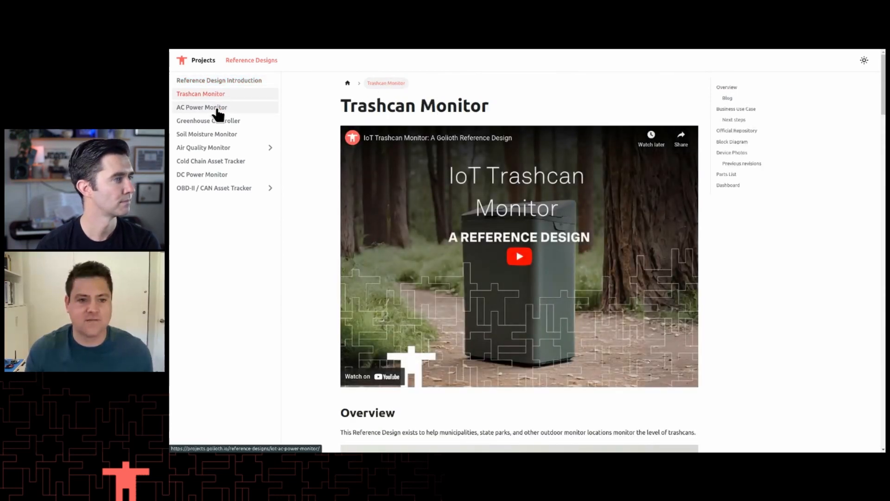
left_click(202, 107)
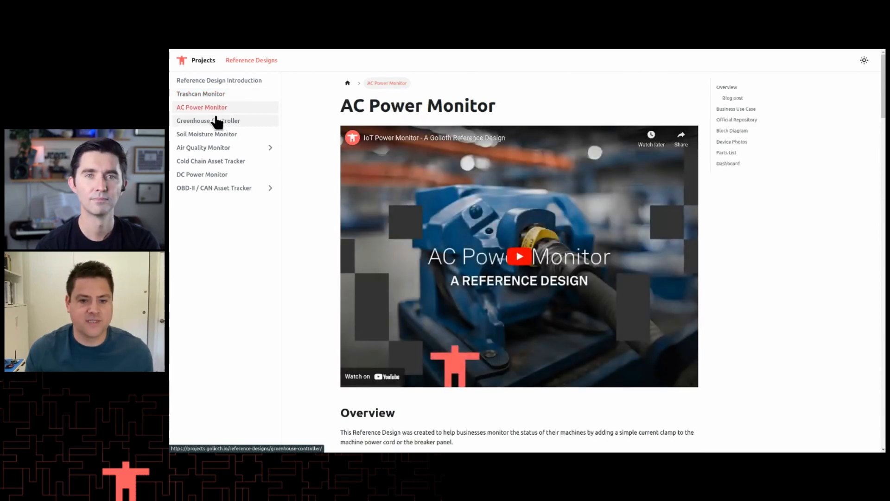
left_click(208, 120)
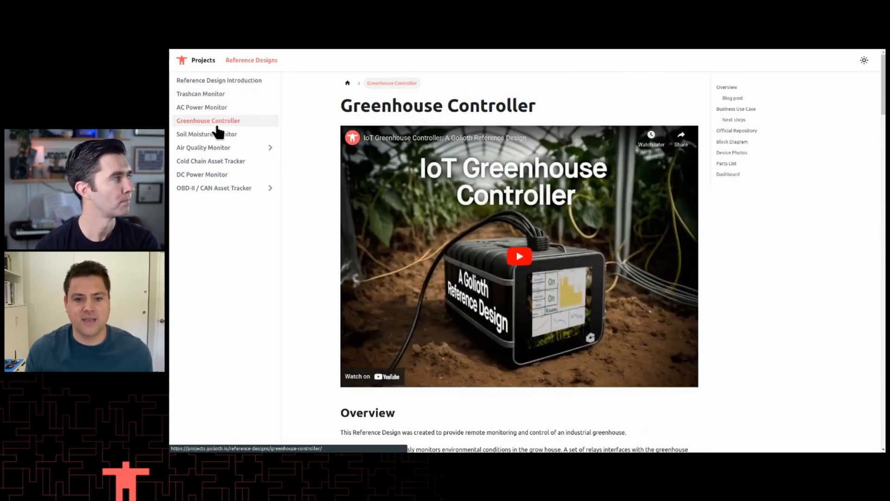
left_click(207, 134)
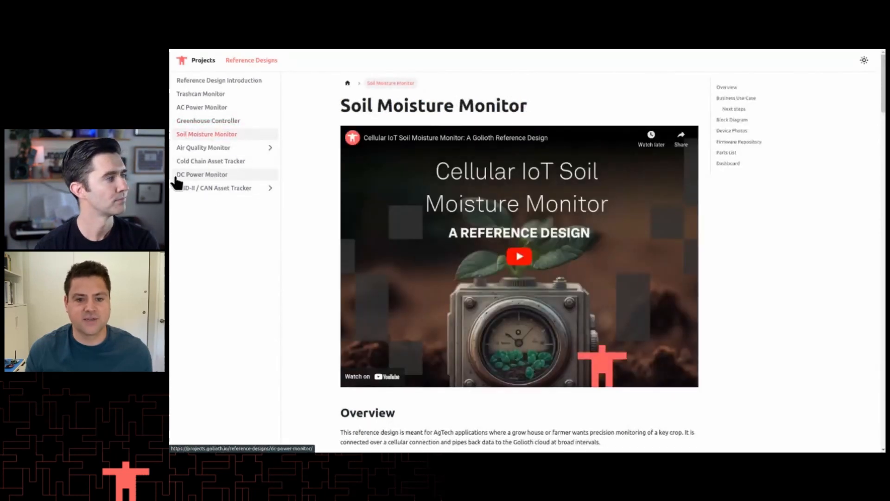
left_click(203, 147)
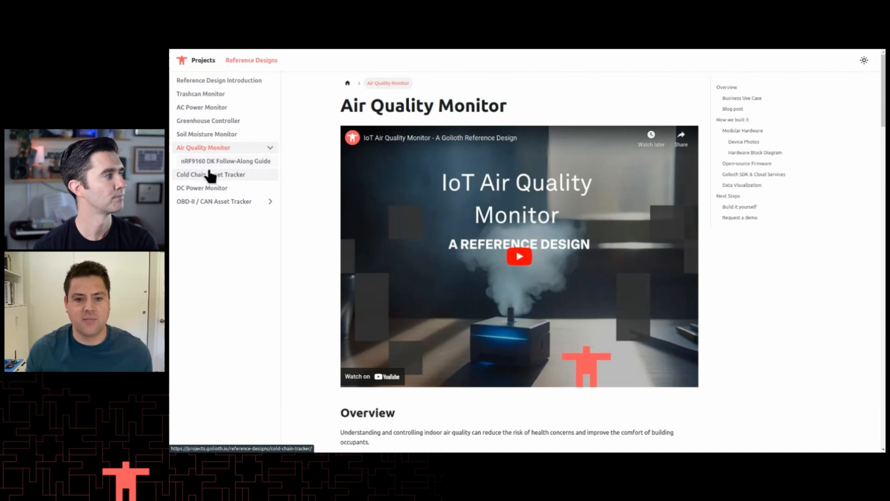
left_click(211, 174)
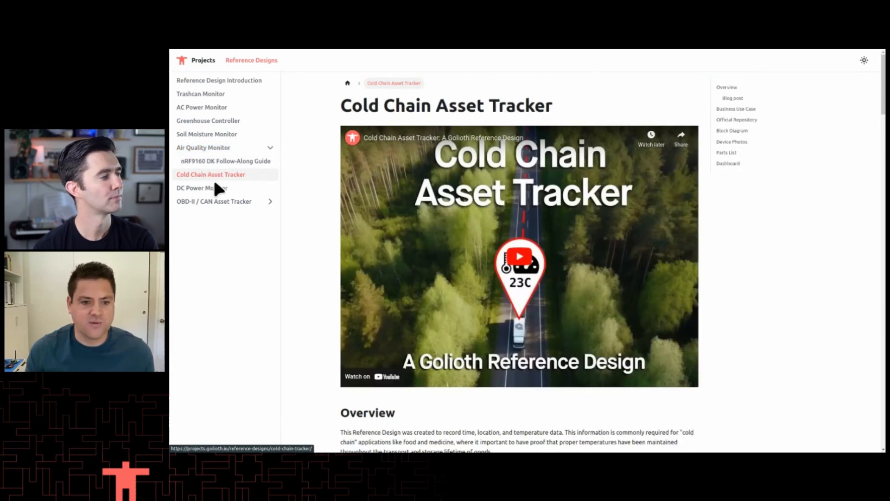
left_click(201, 188)
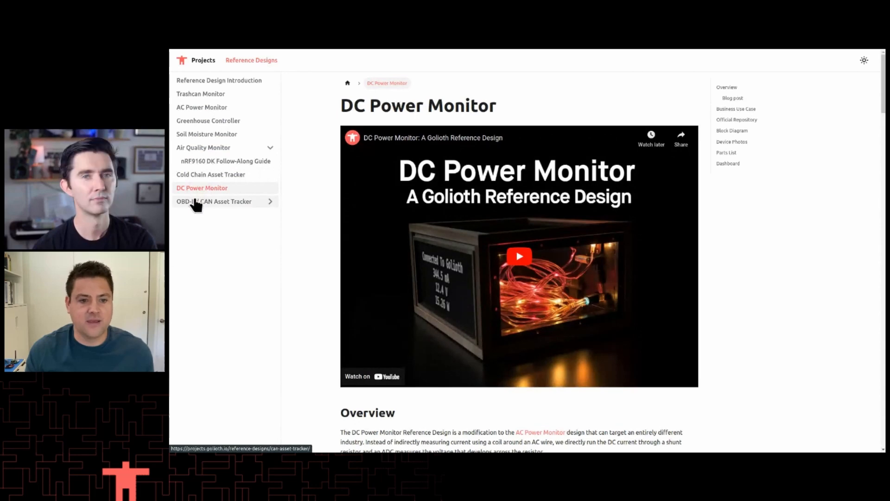
left_click(214, 200)
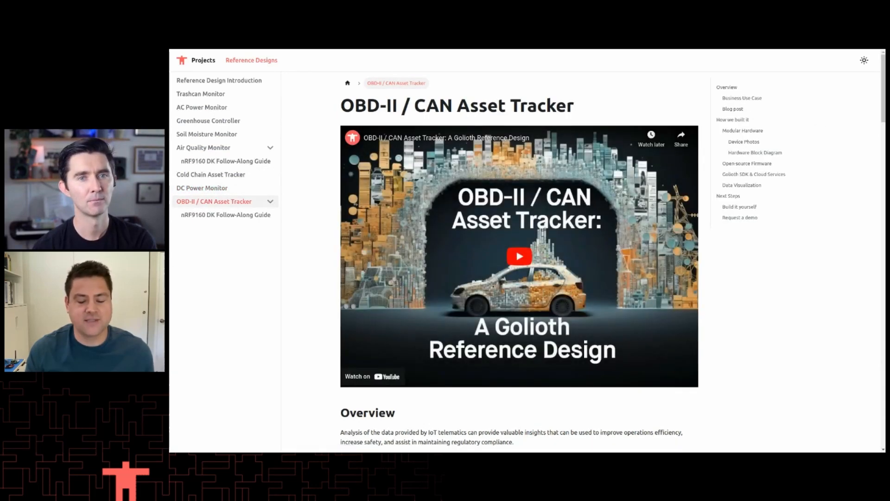
mouse_move(196, 218)
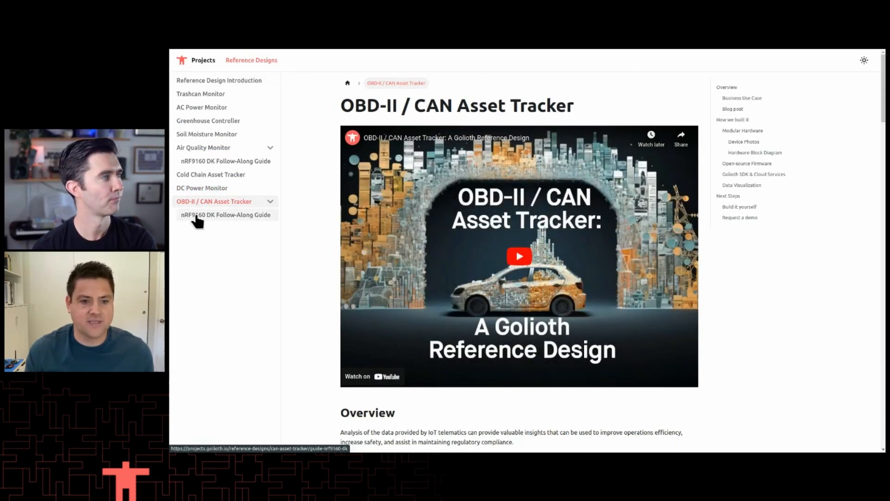
Open the nRF9160 DK Follow-Along Guide and scroll through its hardware photos and diagram
left_click(226, 214)
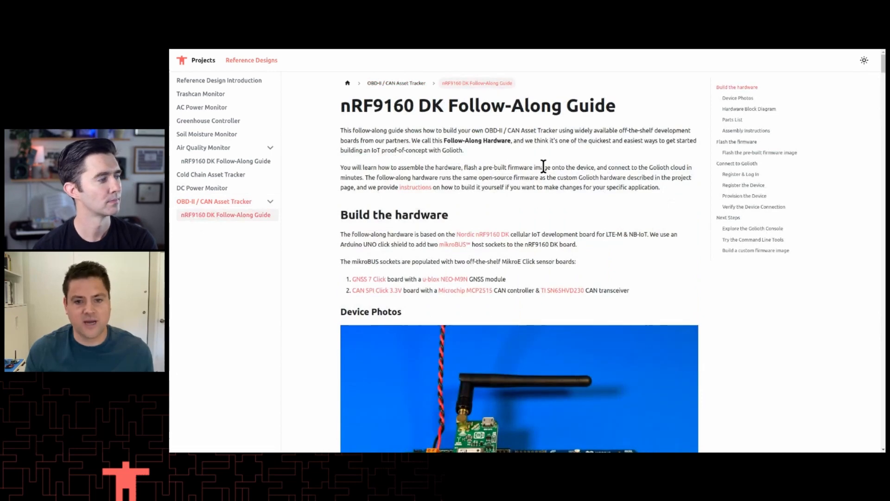
scroll("down", 3)
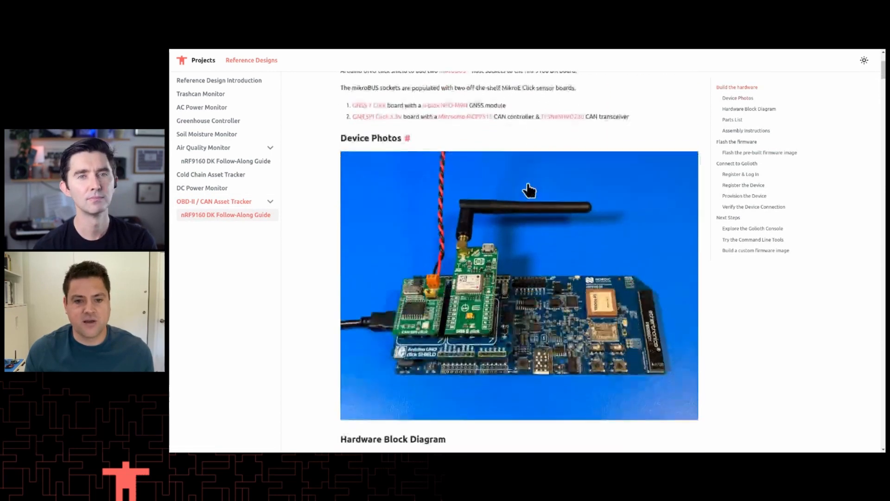
scroll("down", 3)
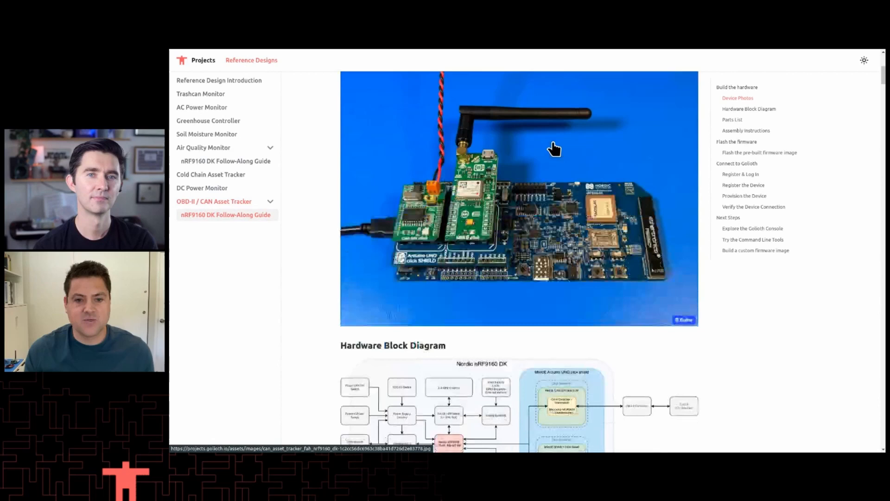
scroll("down", 3)
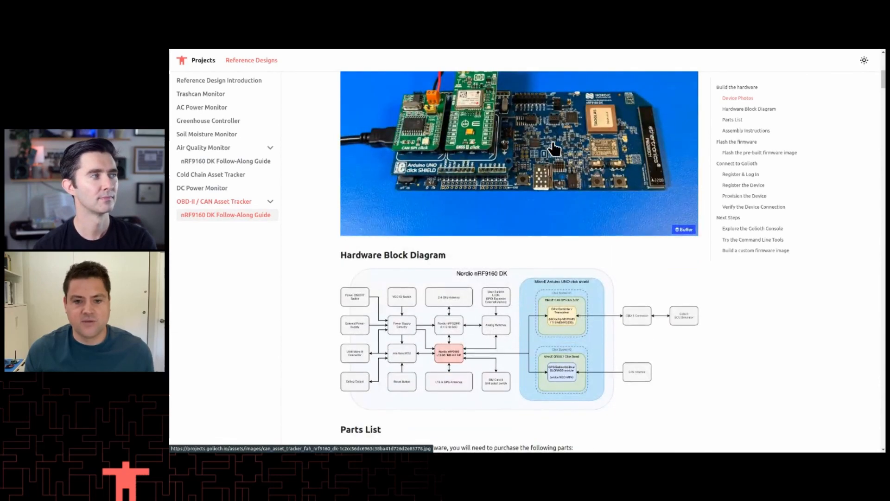
scroll("up", 3)
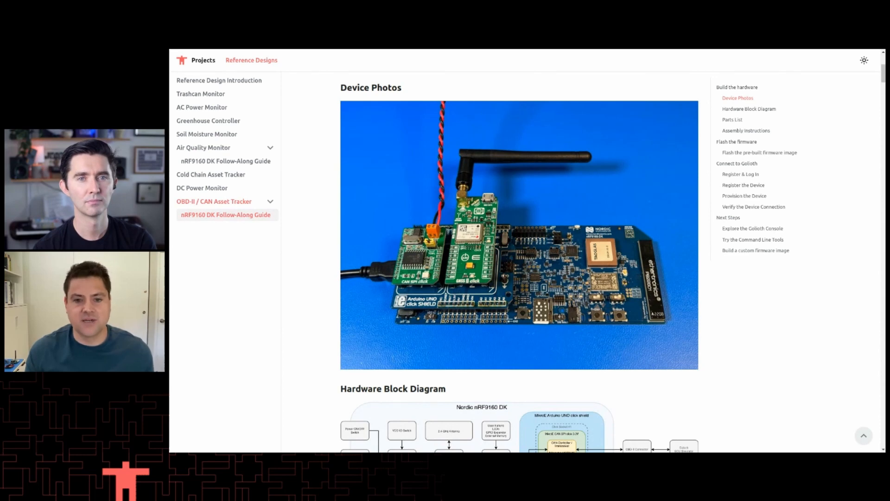
mouse_move(455, 101)
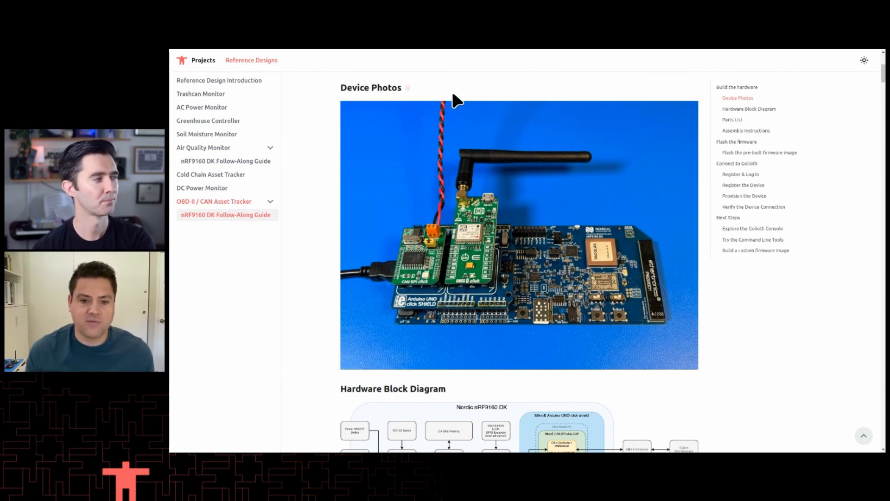
mouse_move(222, 204)
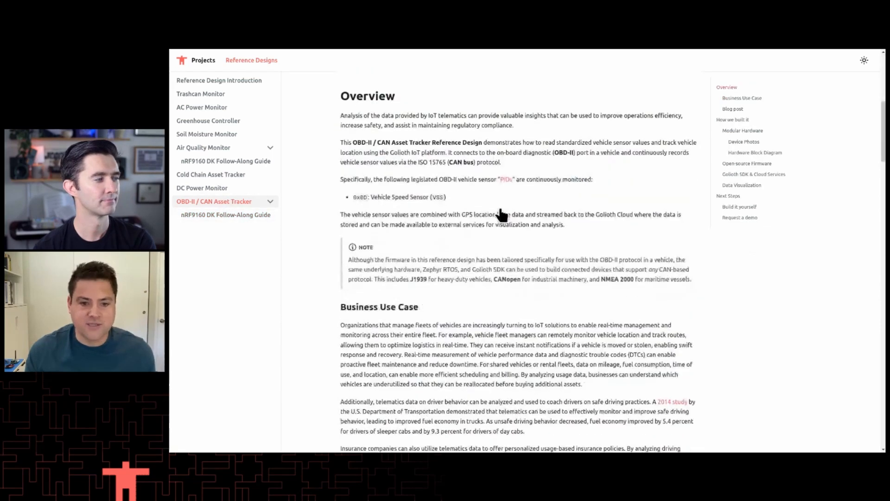
Scroll the OBD-II / CAN Asset Tracker page to Device Photos and the Aludel Mini Hardware Block Diagram
scroll("down", 3)
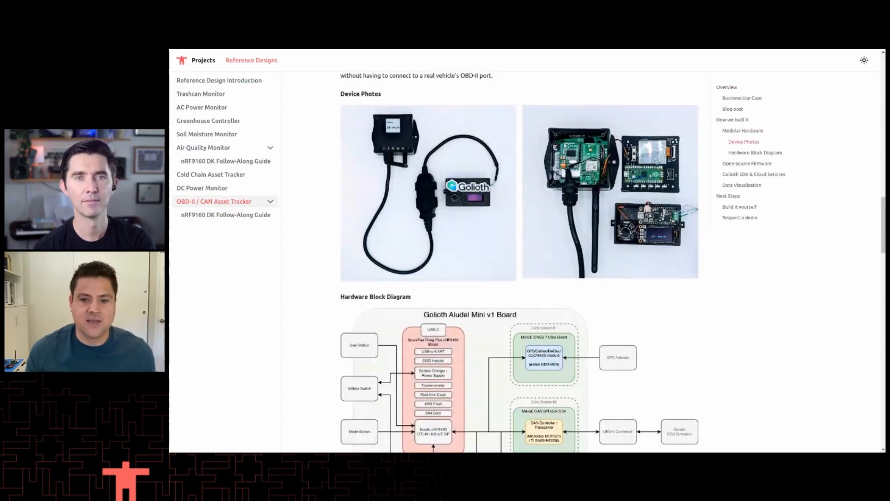
mouse_move(509, 207)
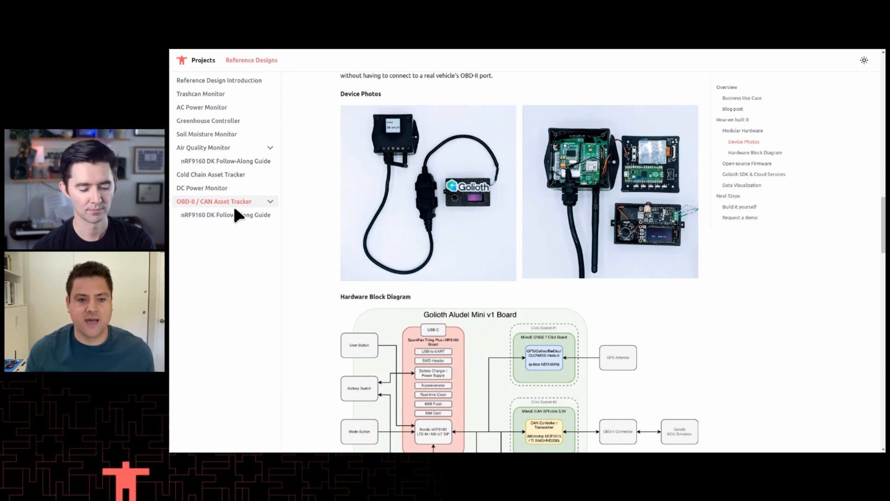
scroll("down", 3)
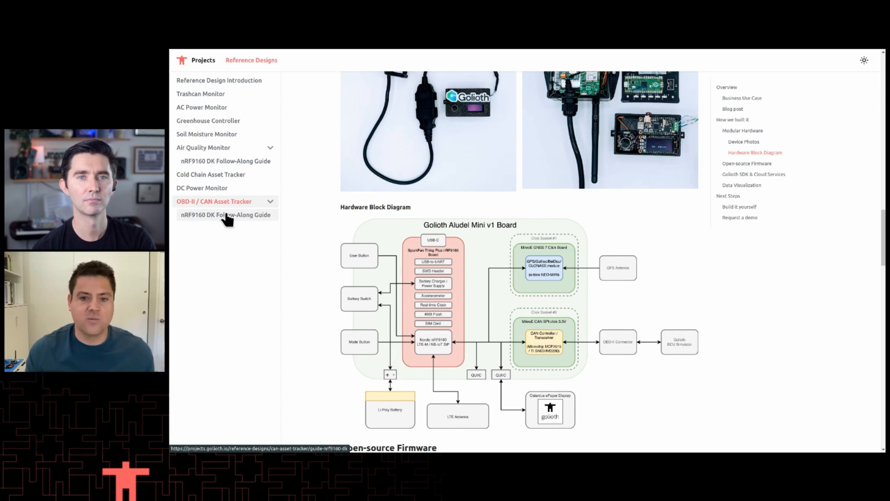
Reopen the nRF9160 DK Follow-Along Guide and scroll down to its Device Photos
left_click(225, 215)
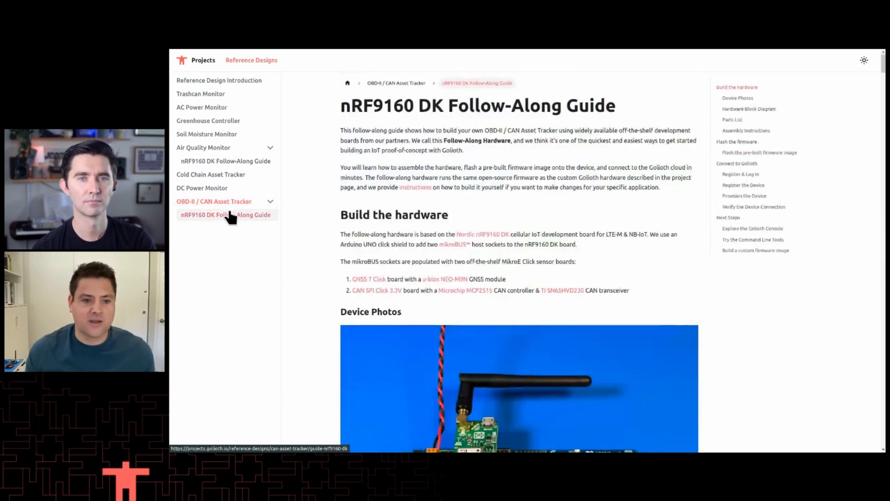
scroll("down", 3)
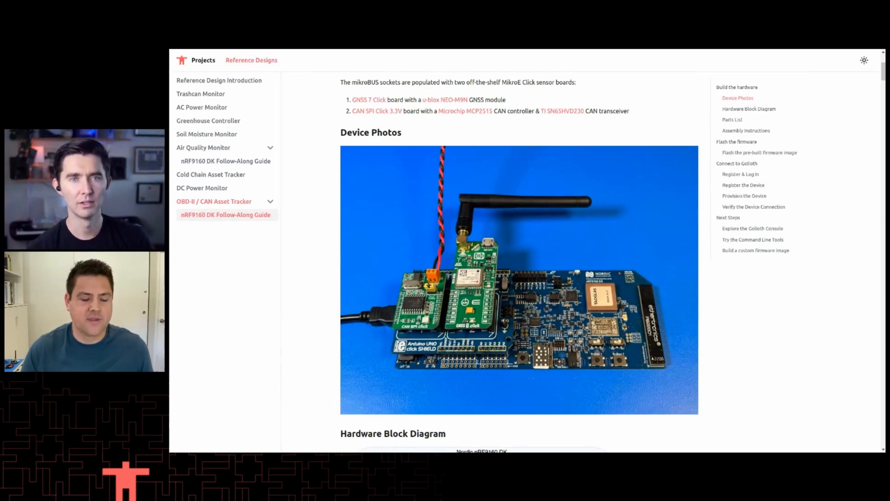
Scroll the guide's assembled device photo until the Hardware Block Diagram section begins below
scroll("down", 3)
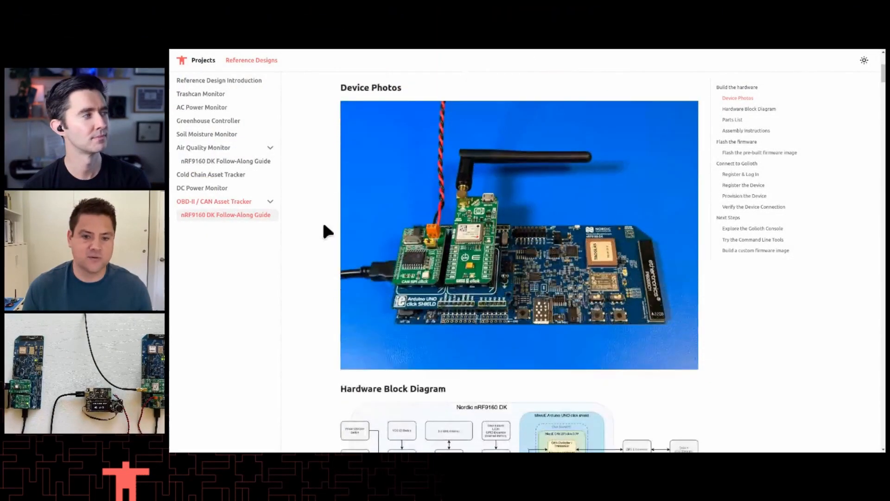
Scroll past Parts List, Assembly Instructions and Flash the firmware to Connect to Golioth
scroll("down", 3)
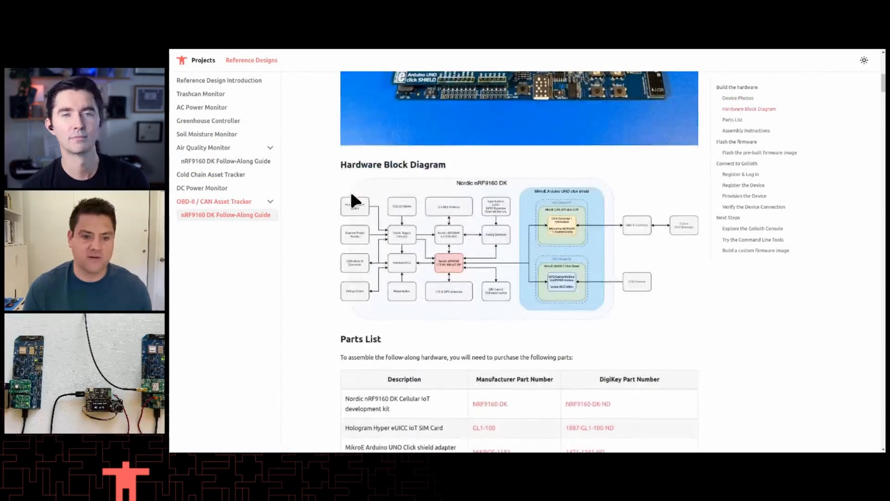
scroll("down", 3)
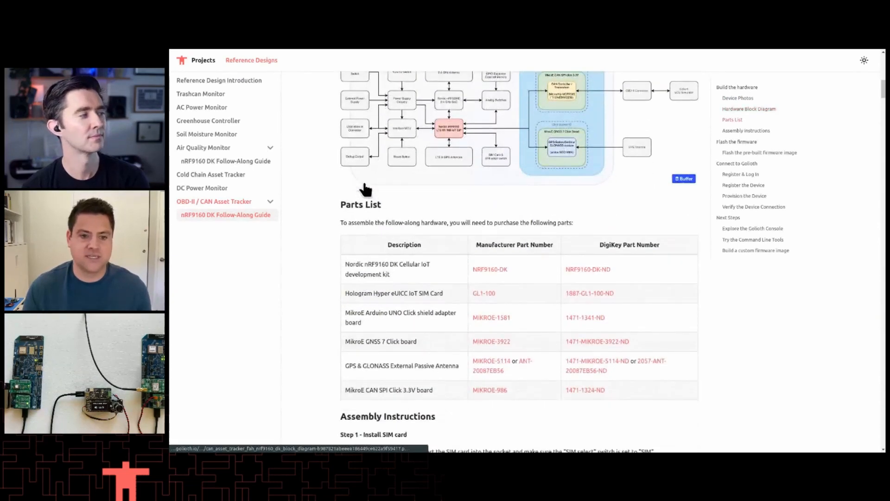
scroll("down", 3)
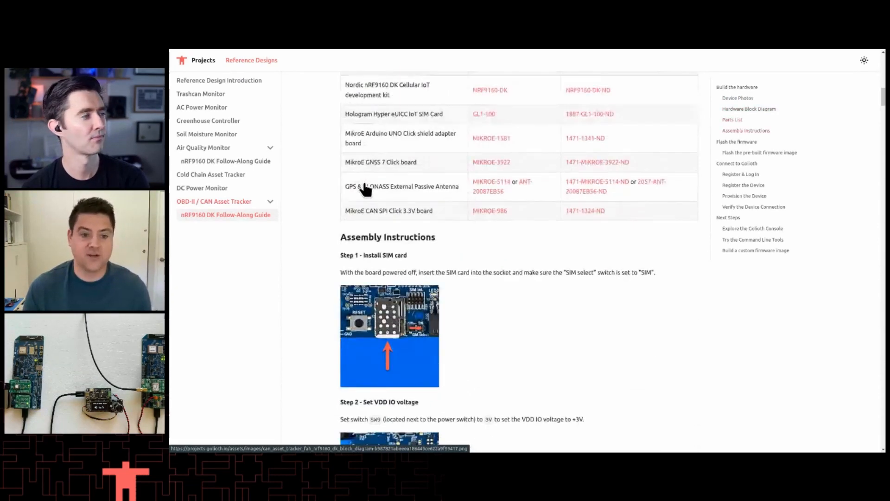
scroll("down", 3)
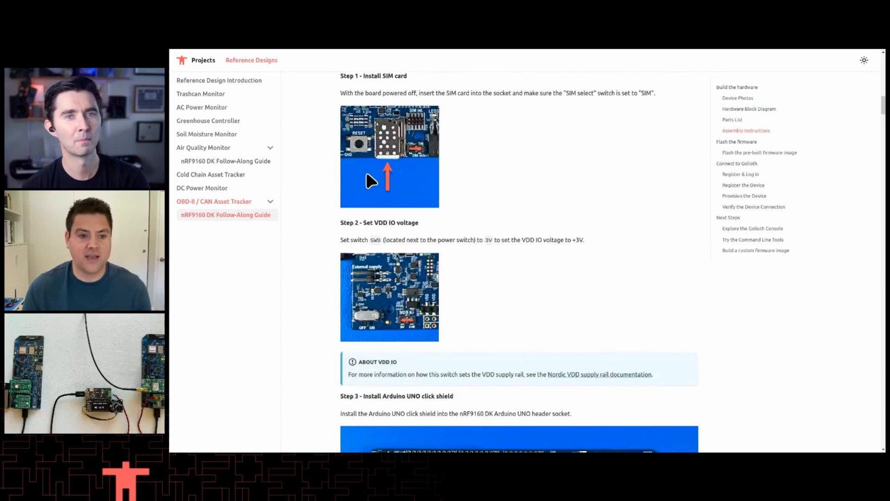
scroll("down", 3)
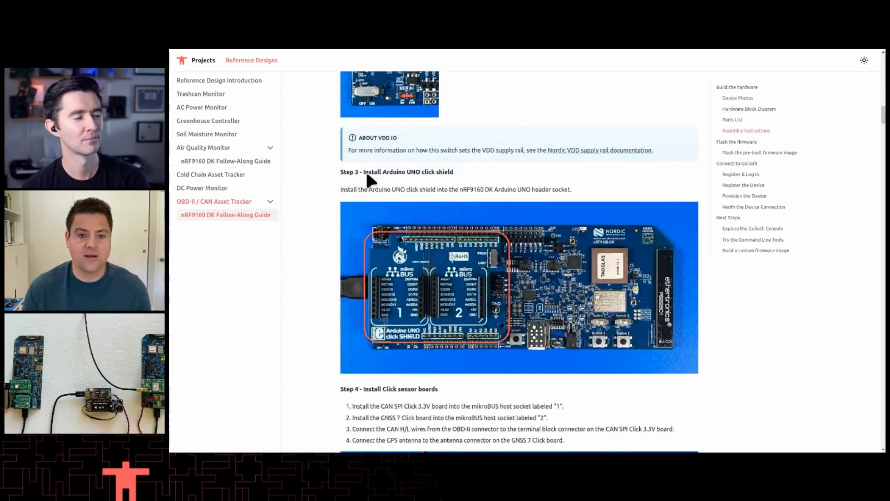
scroll("down", 3)
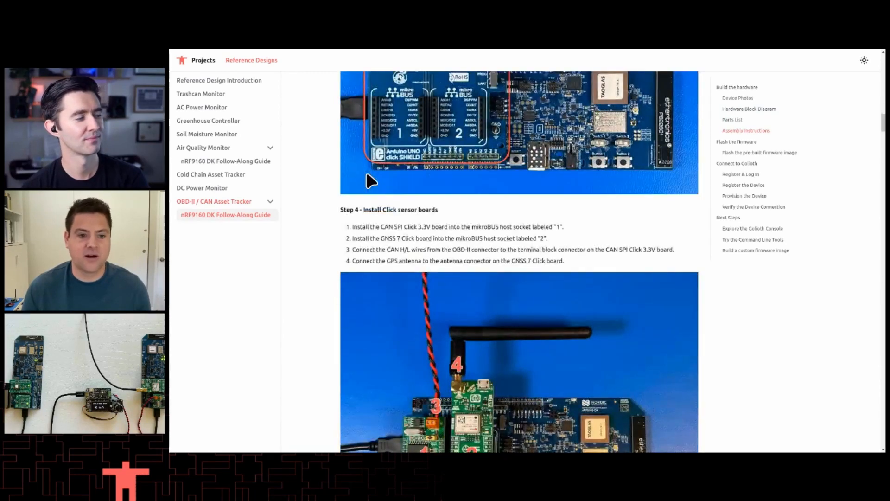
scroll("down", 3)
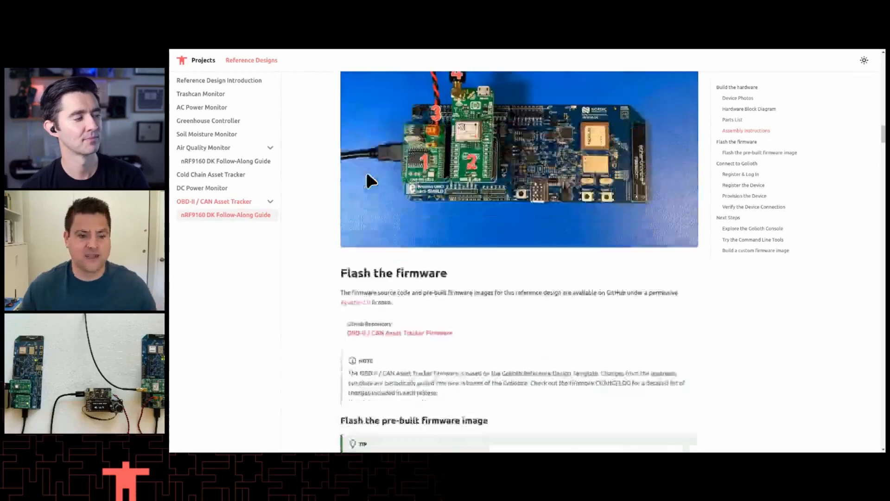
scroll("down", 3)
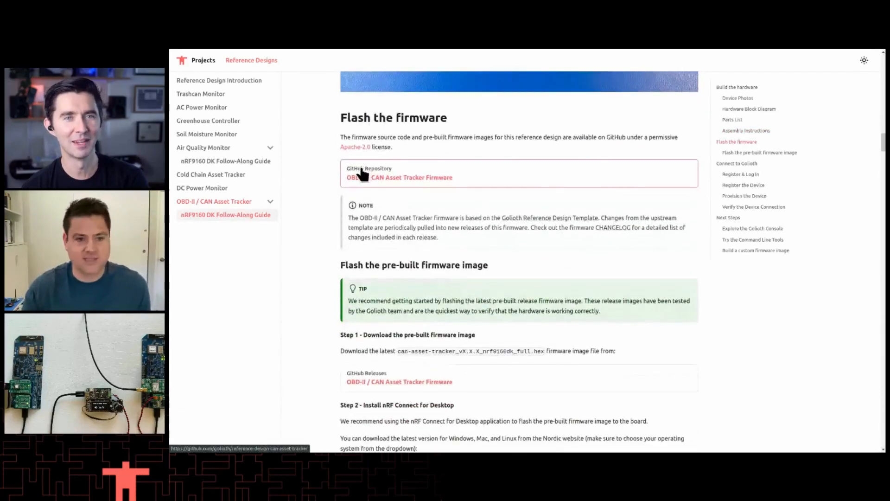
scroll("down", 3)
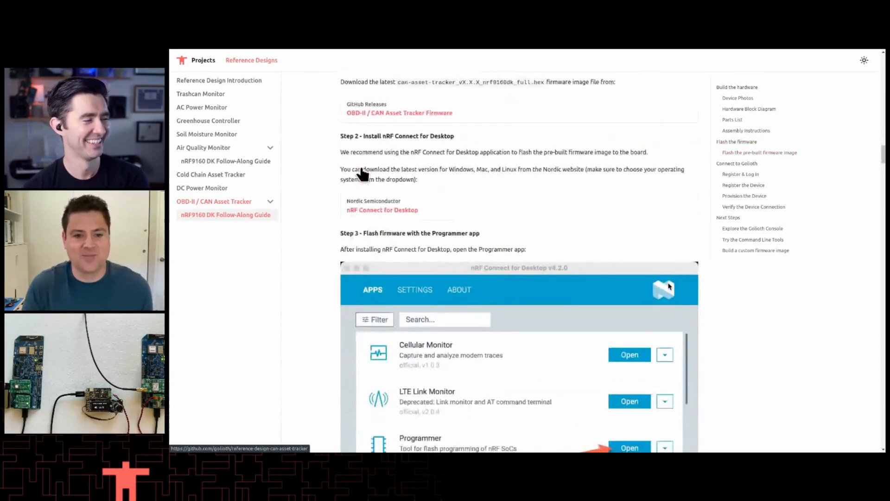
scroll("down", 3)
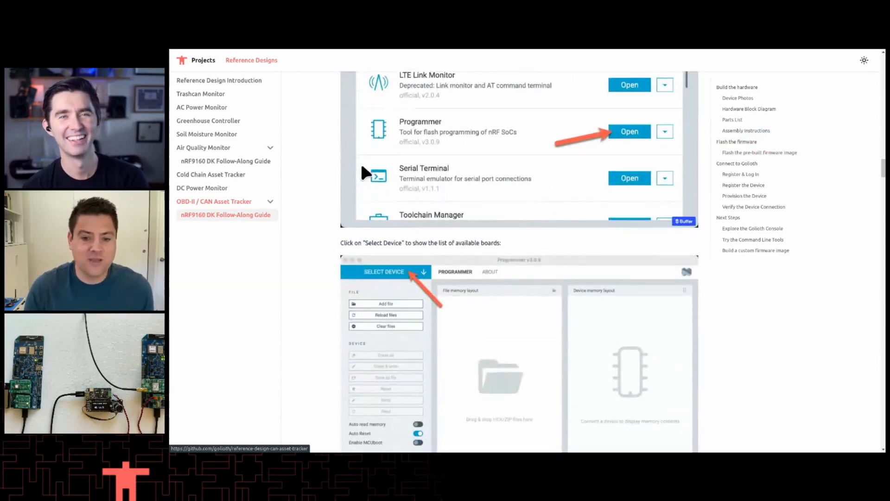
scroll("down", 3)
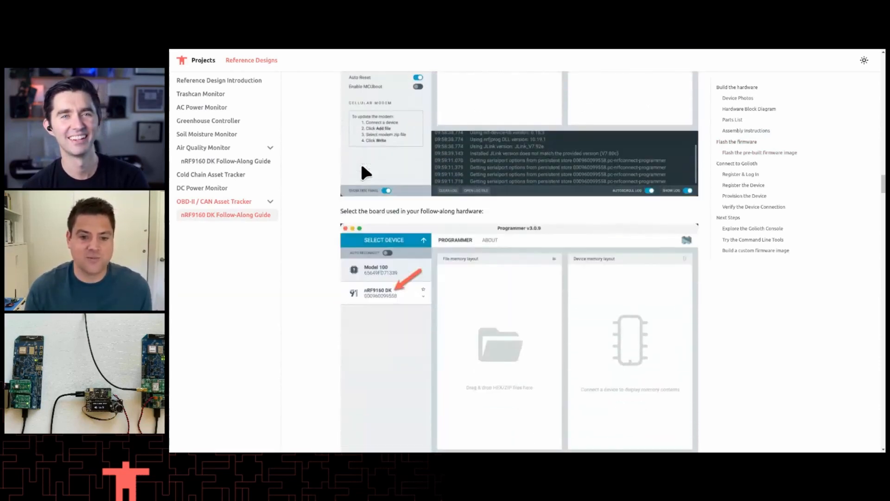
scroll("down", 3)
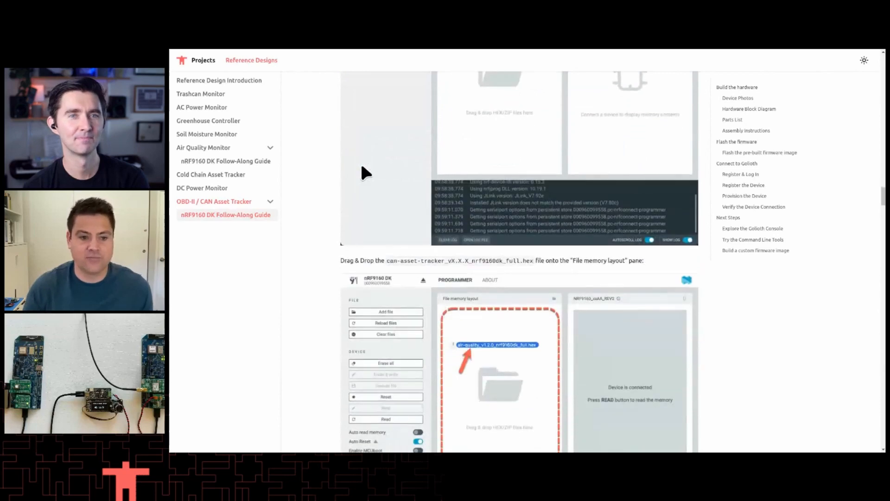
scroll("down", 3)
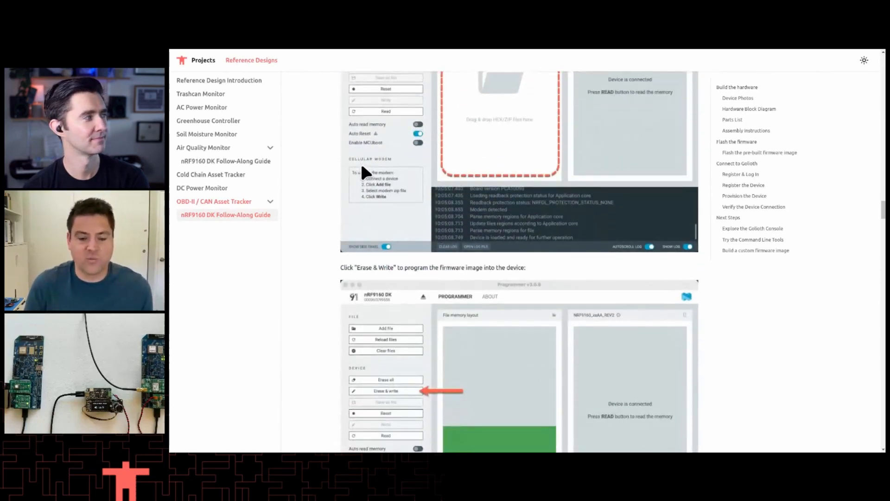
scroll("down", 3)
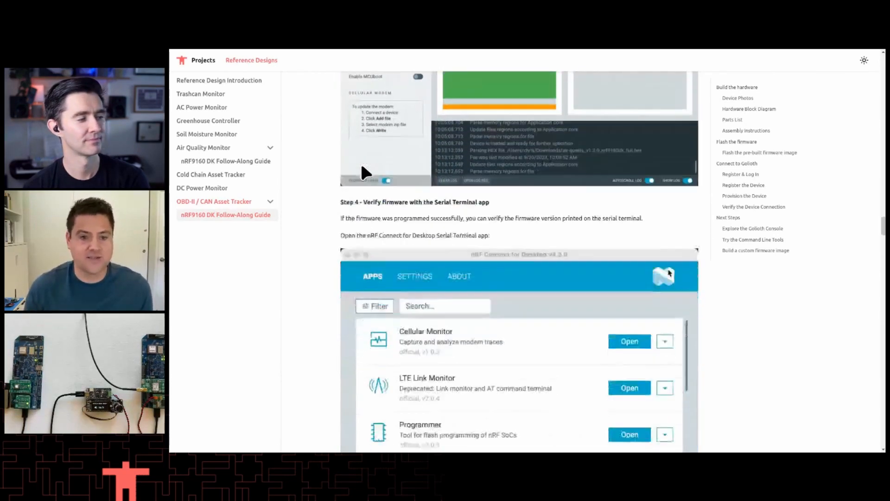
scroll("down", 3)
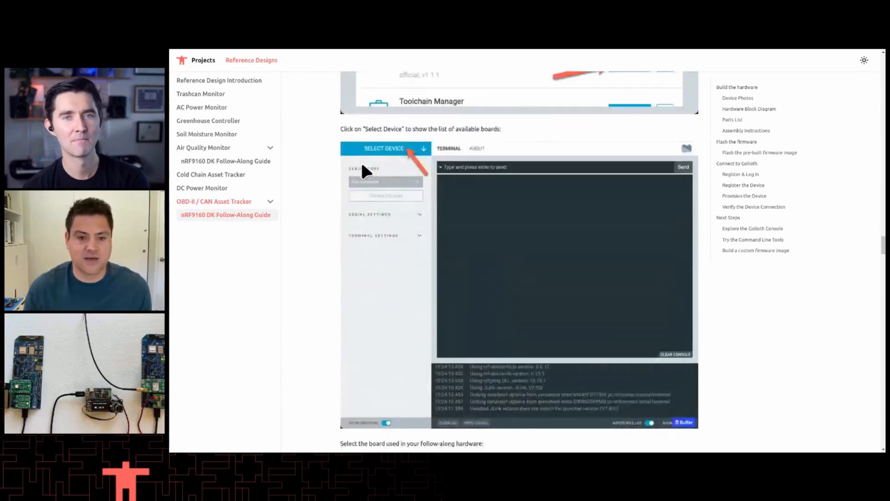
scroll("down", 3)
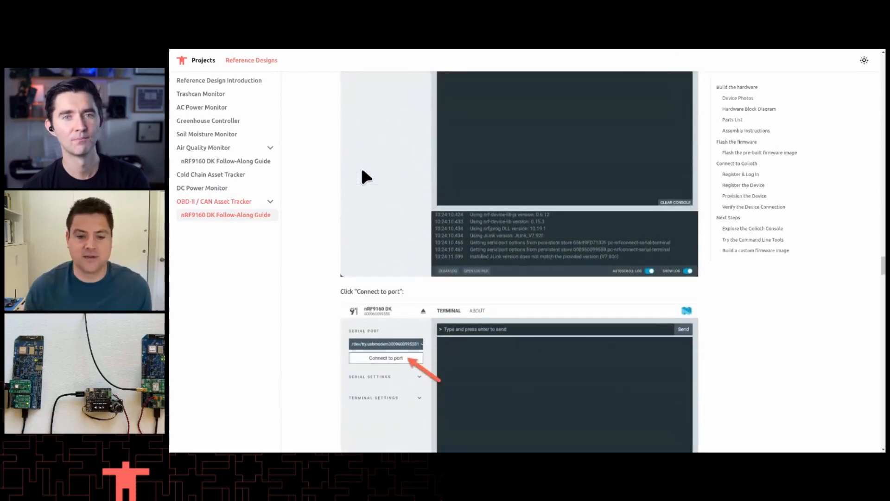
scroll("down", 3)
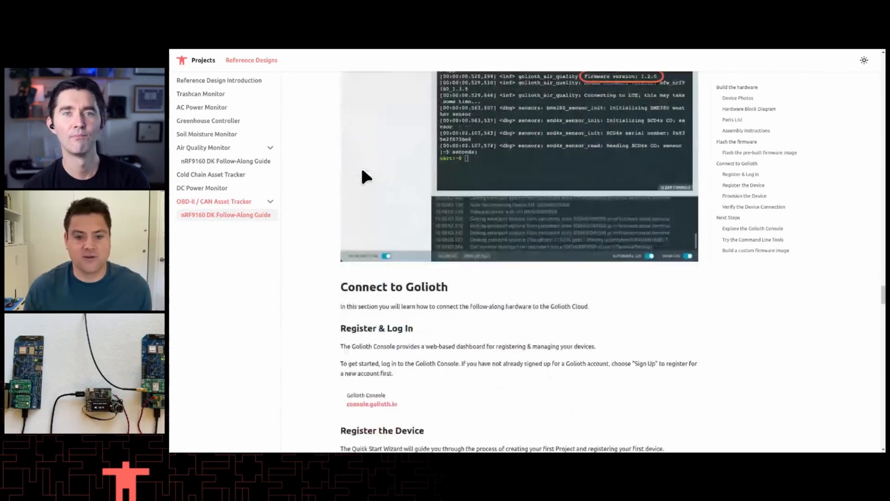
Scroll through device registration, provisioning and Next Steps to 'Build a custom firmware image'
scroll("down", 3)
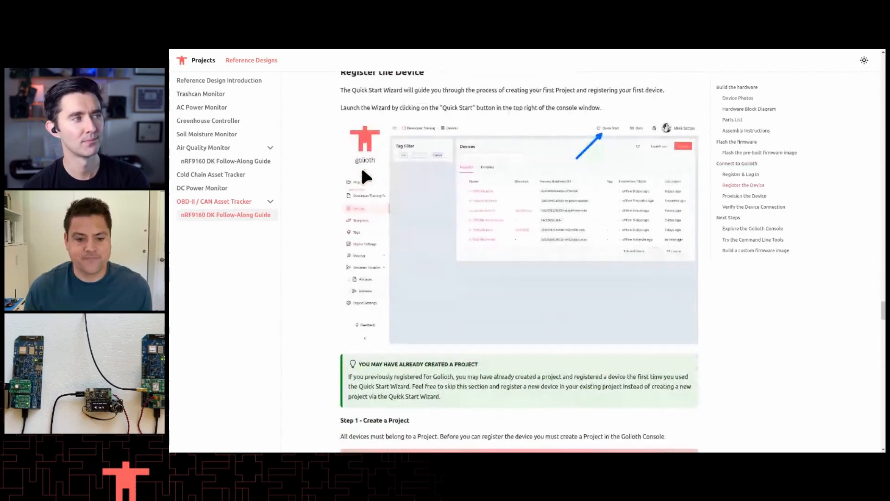
scroll("down", 3)
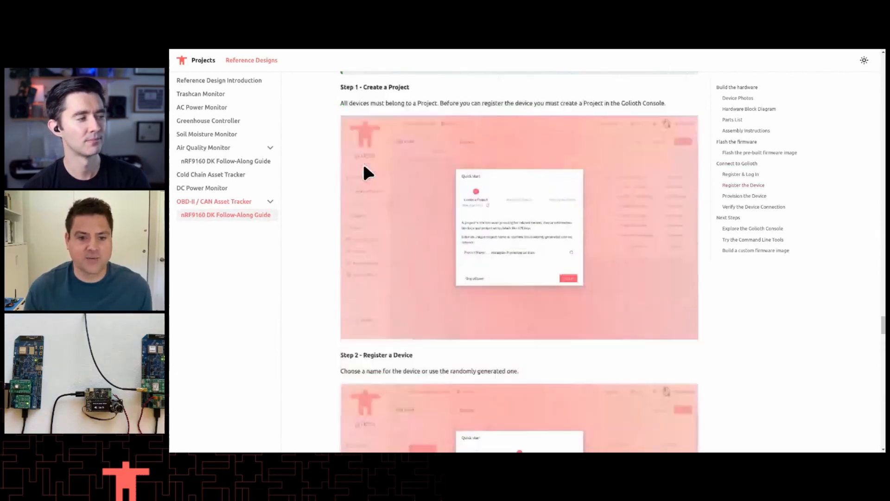
scroll("down", 3)
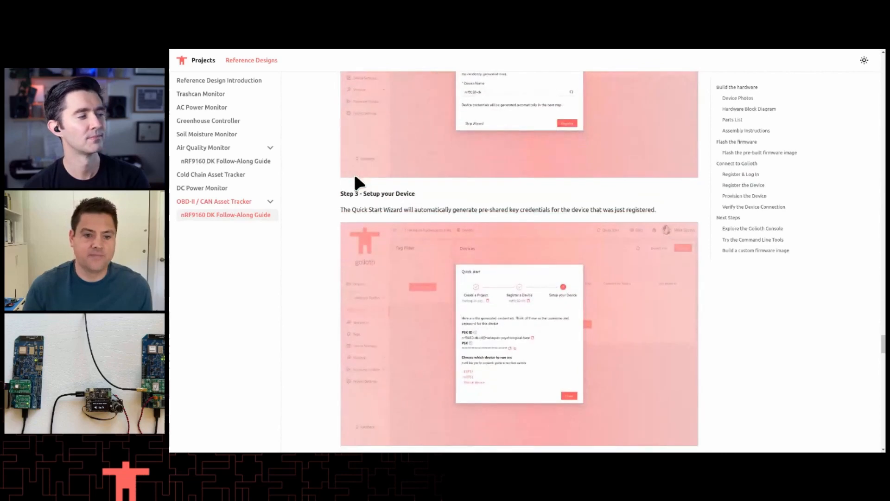
scroll("down", 3)
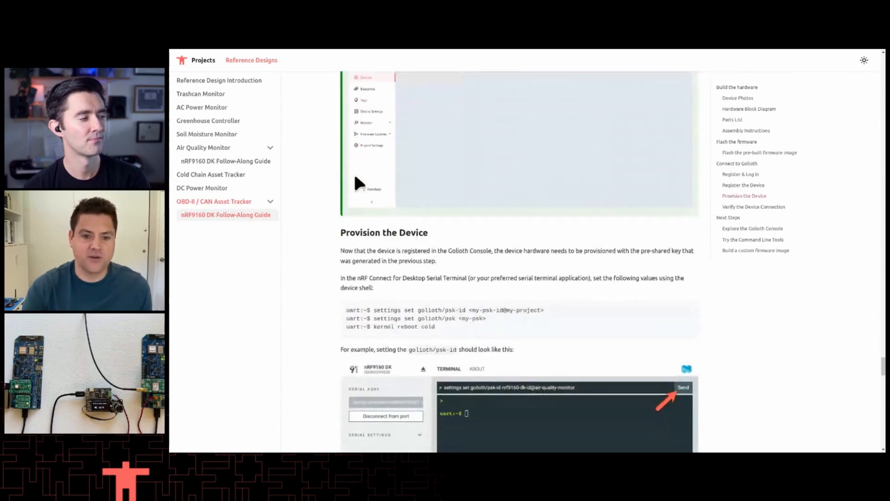
scroll("down", 3)
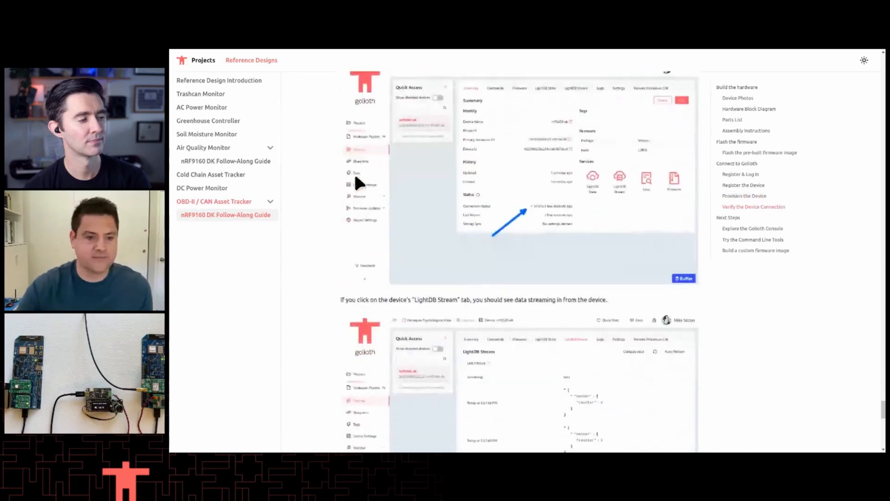
scroll("down", 3)
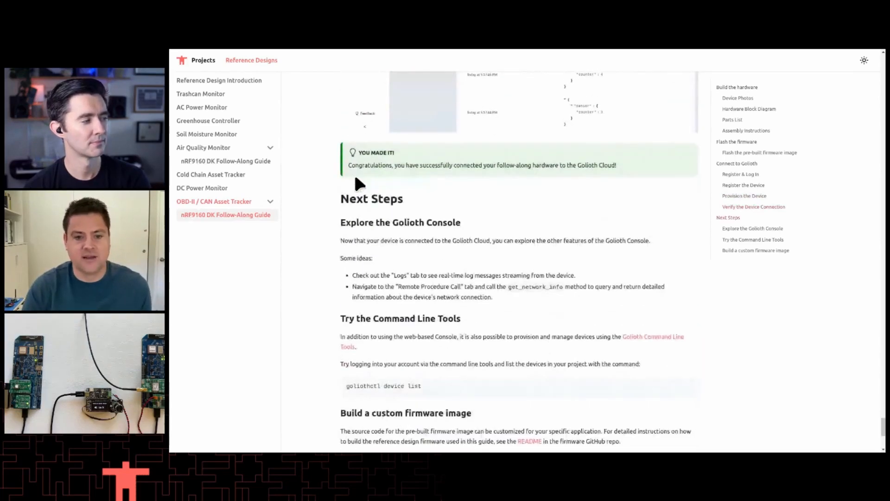
scroll("down", 3)
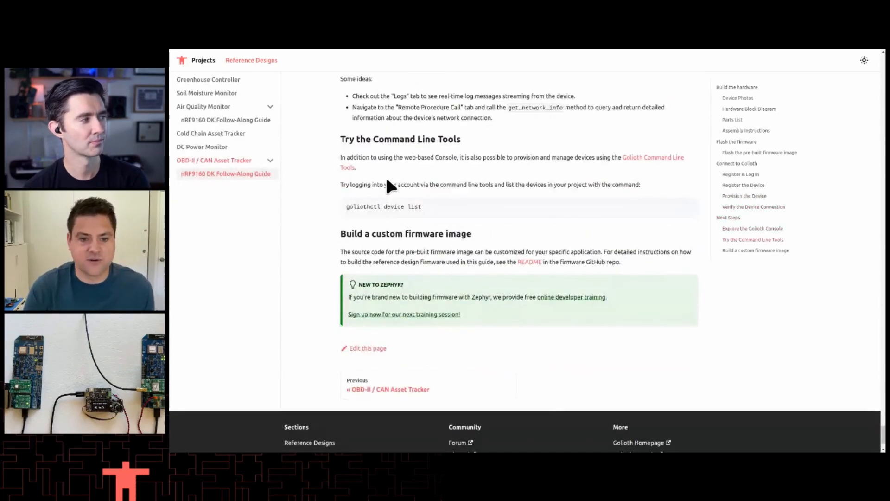
scroll("down", 3)
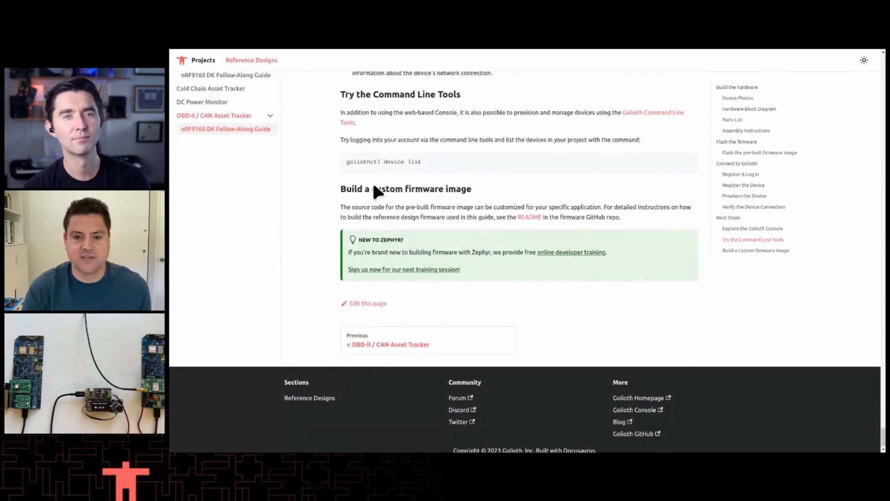
mouse_move(222, 127)
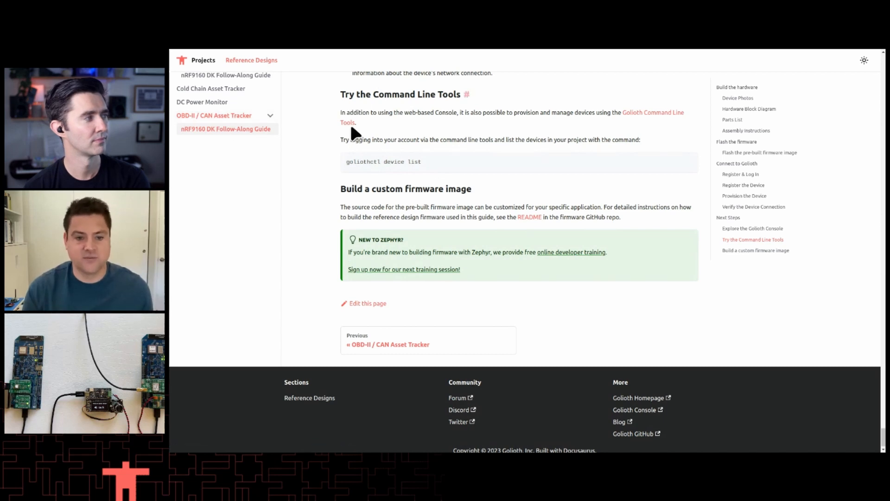
mouse_move(338, 251)
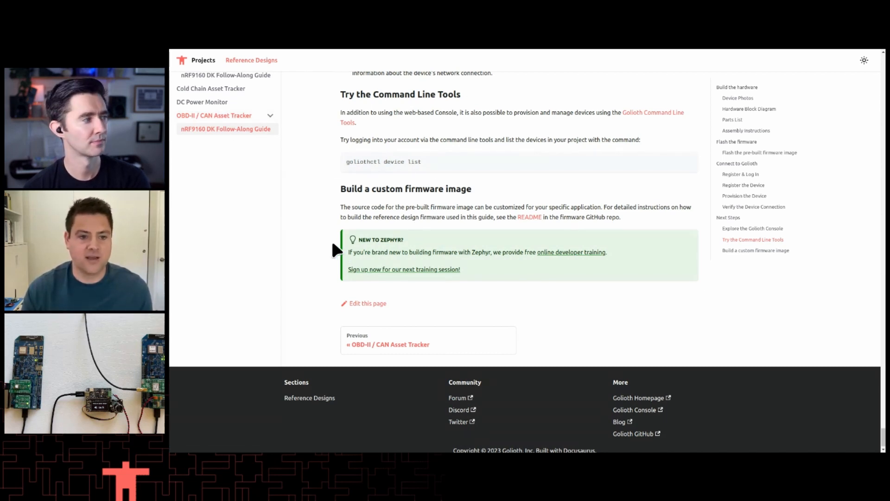
mouse_move(316, 223)
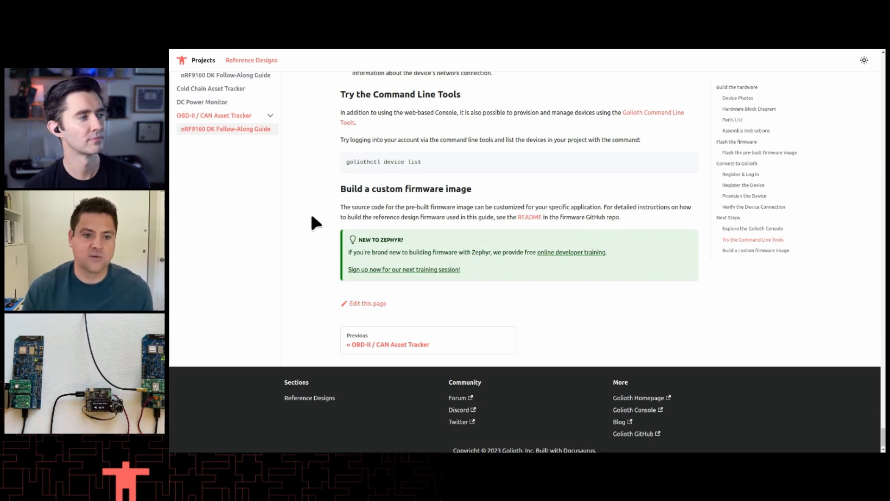
mouse_move(346, 220)
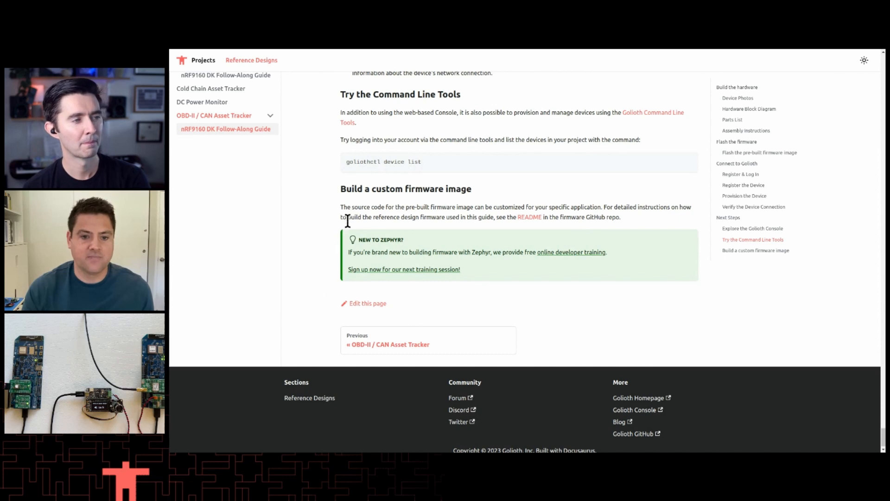
mouse_move(333, 181)
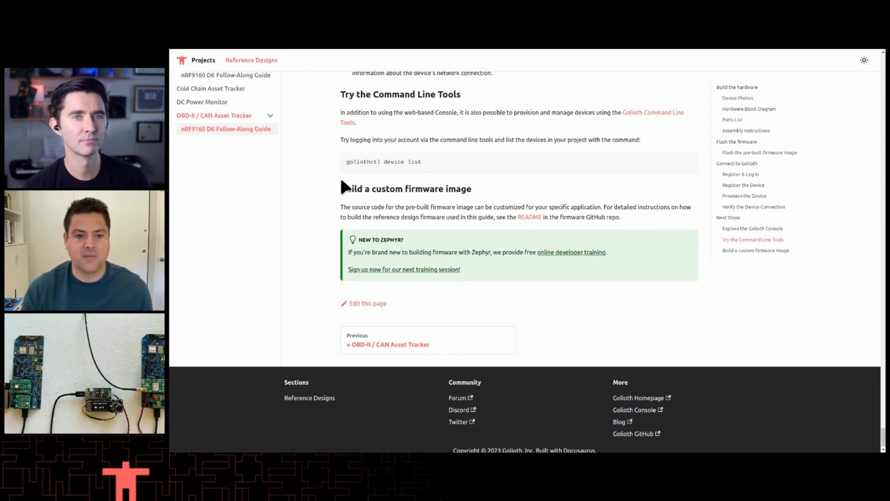
mouse_move(415, 350)
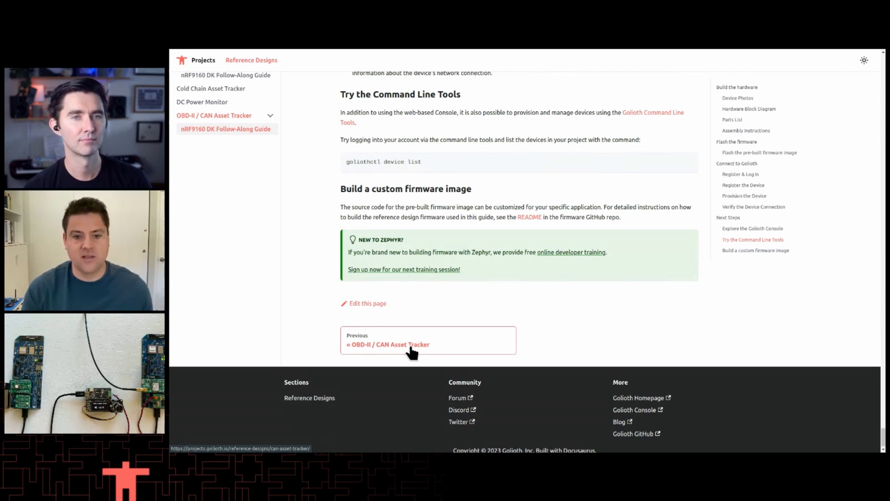
mouse_move(529, 217)
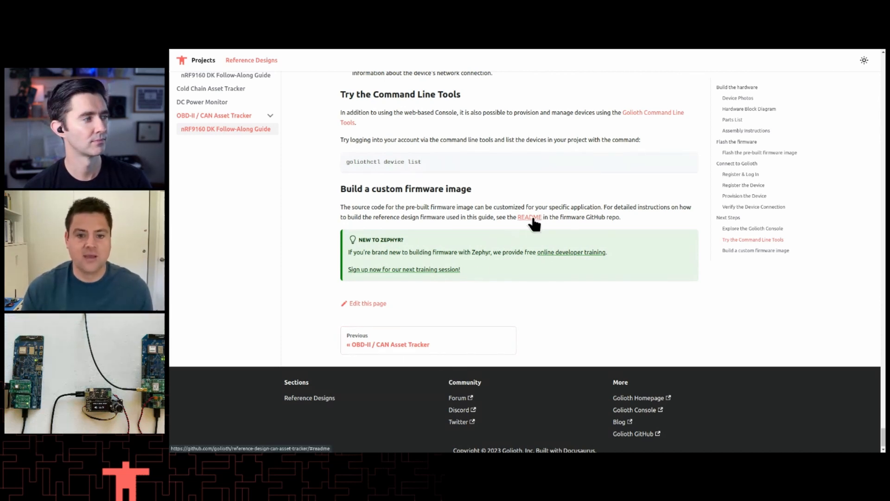
Open the firmware README on GitHub and read through Supported Hardware and Firmware Overview
left_click(529, 217)
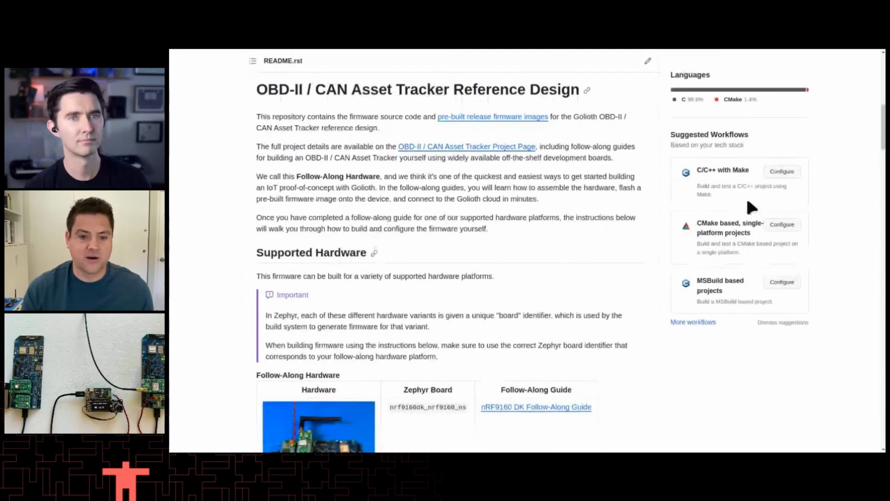
scroll("down", 3)
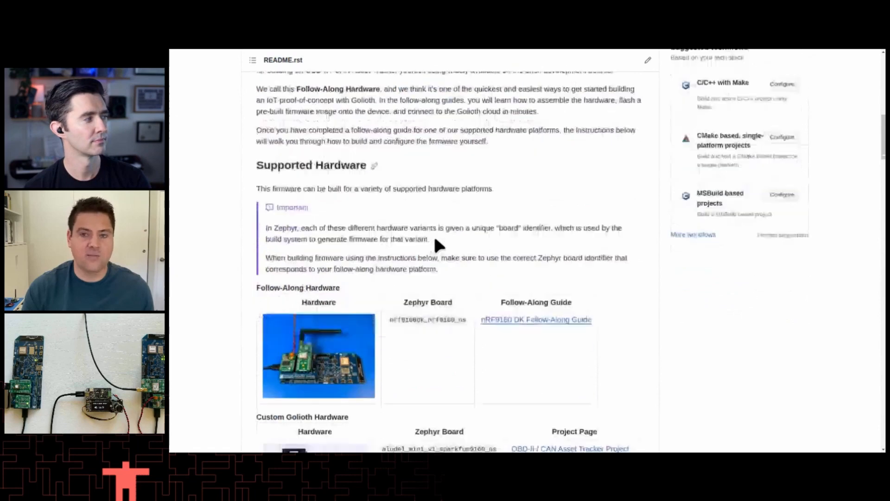
scroll("down", 3)
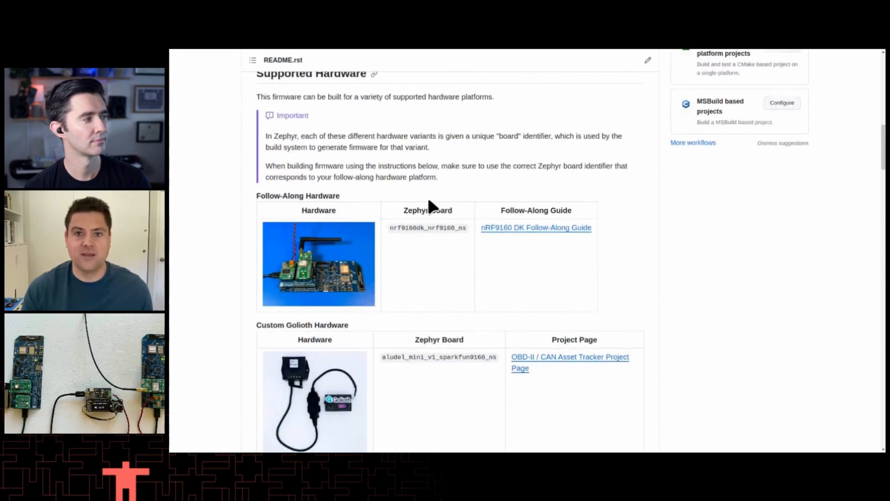
mouse_move(396, 229)
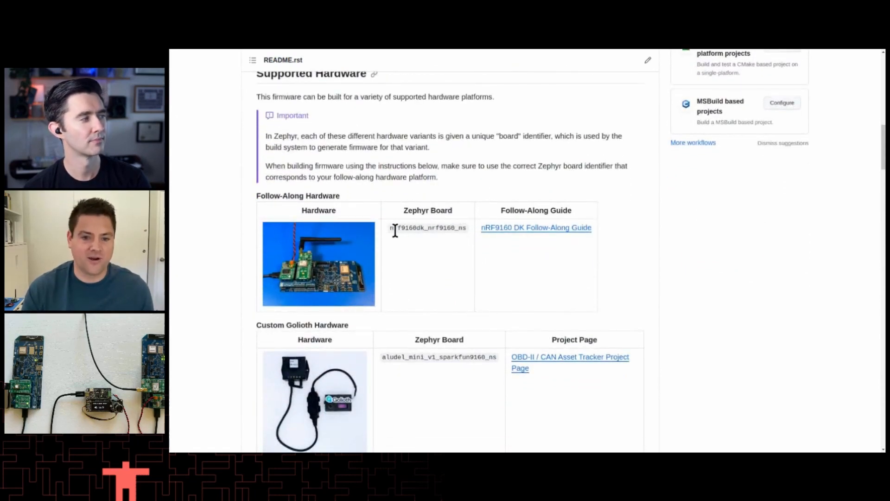
mouse_move(451, 228)
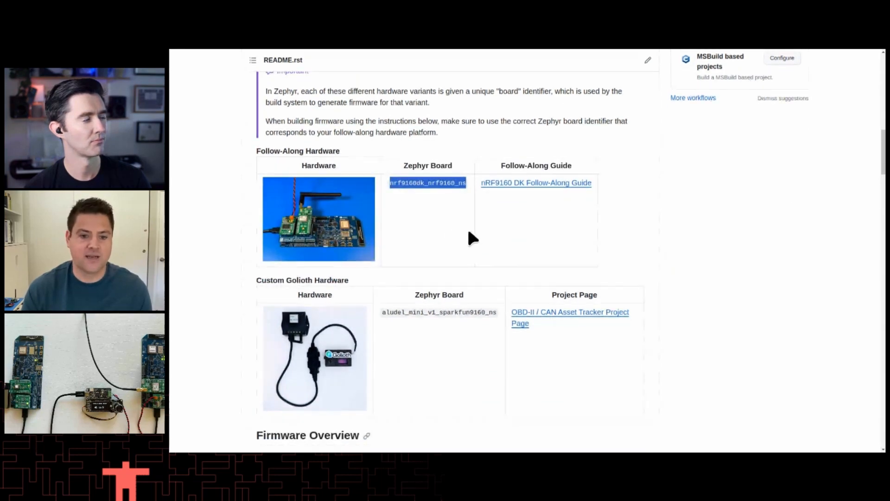
scroll("down", 3)
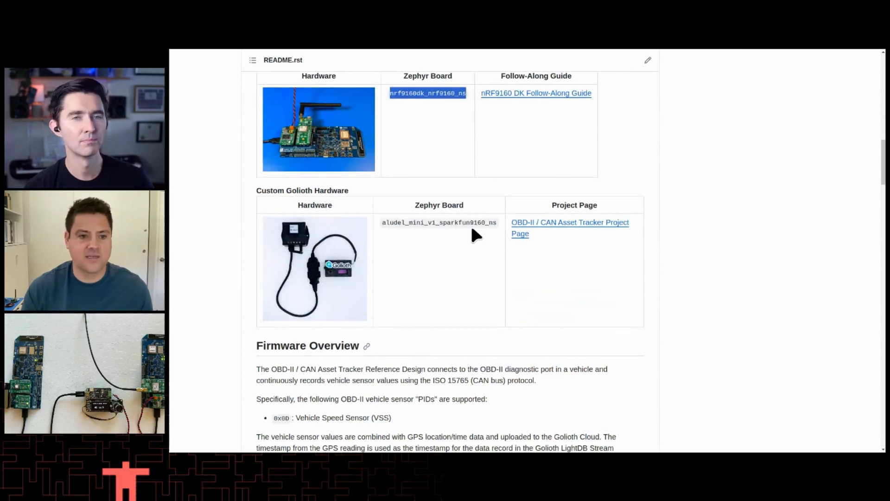
scroll("down", 3)
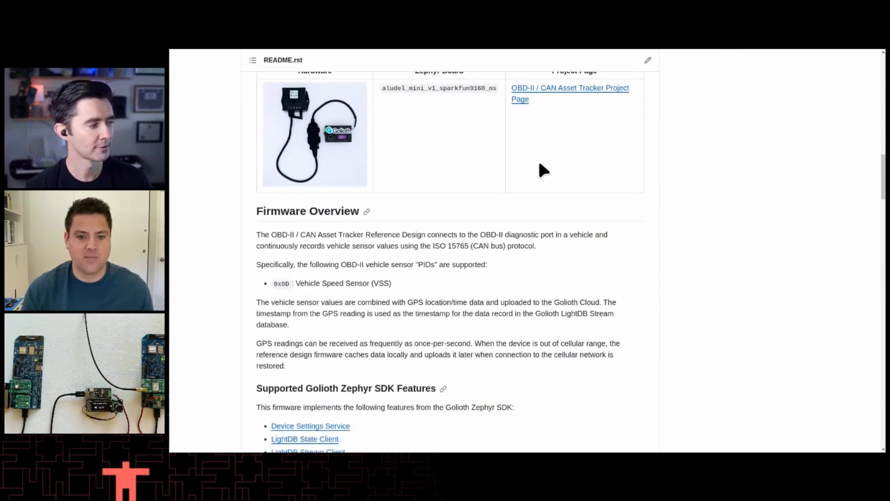
scroll("down", 3)
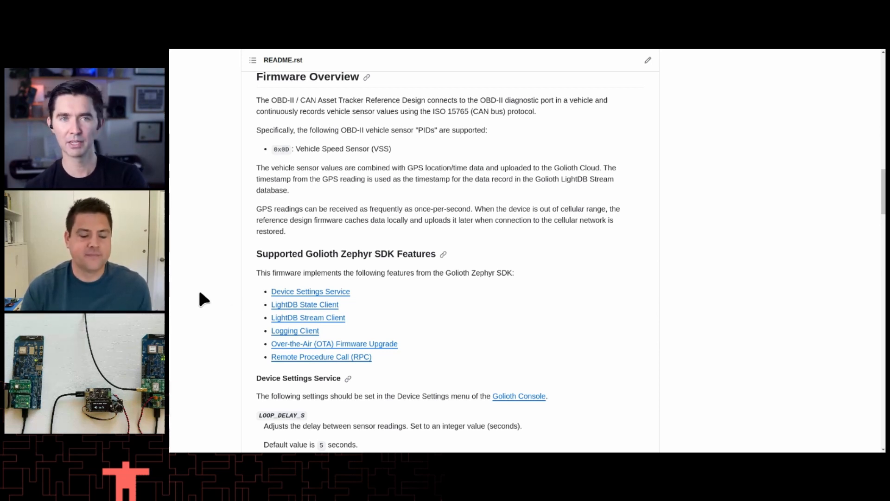
mouse_move(197, 245)
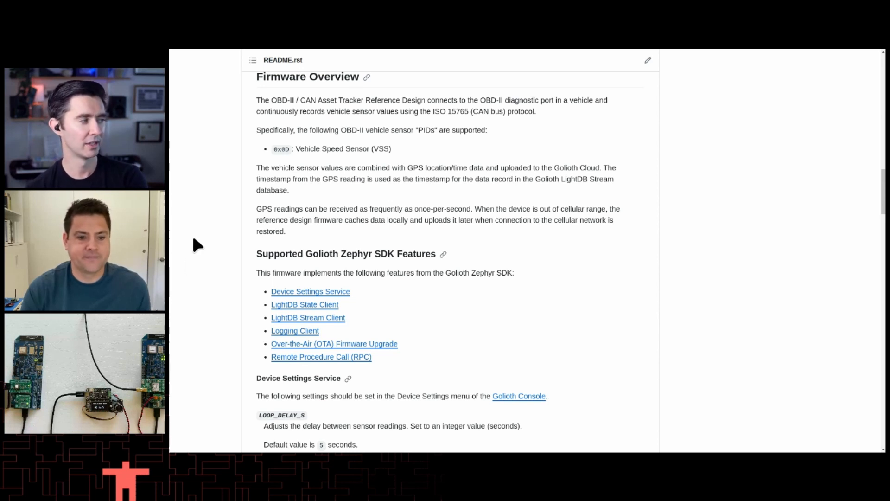
mouse_move(245, 235)
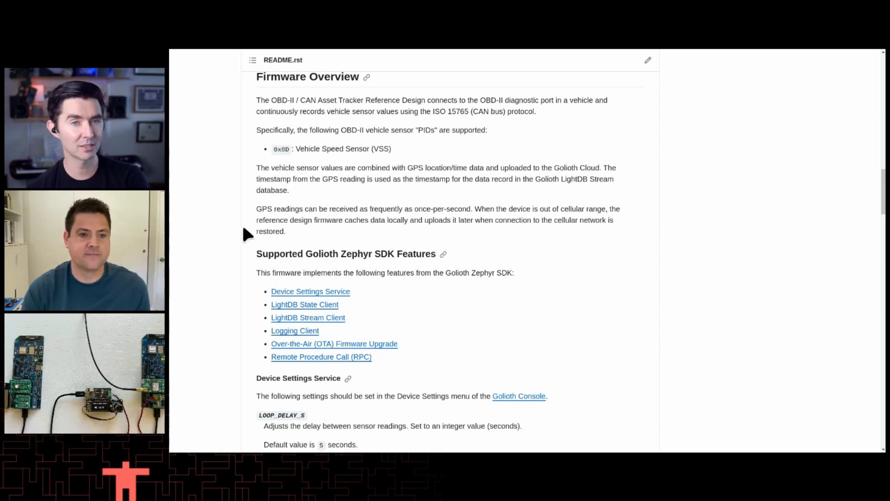
mouse_move(222, 134)
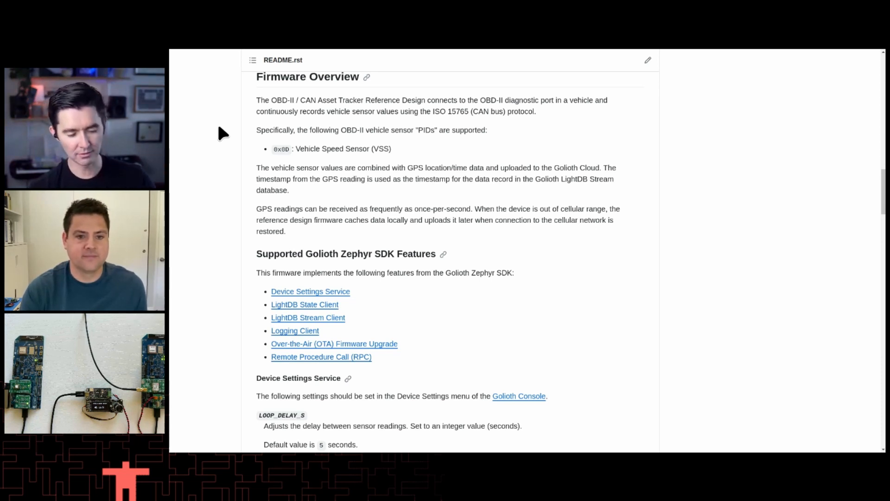
mouse_move(515, 131)
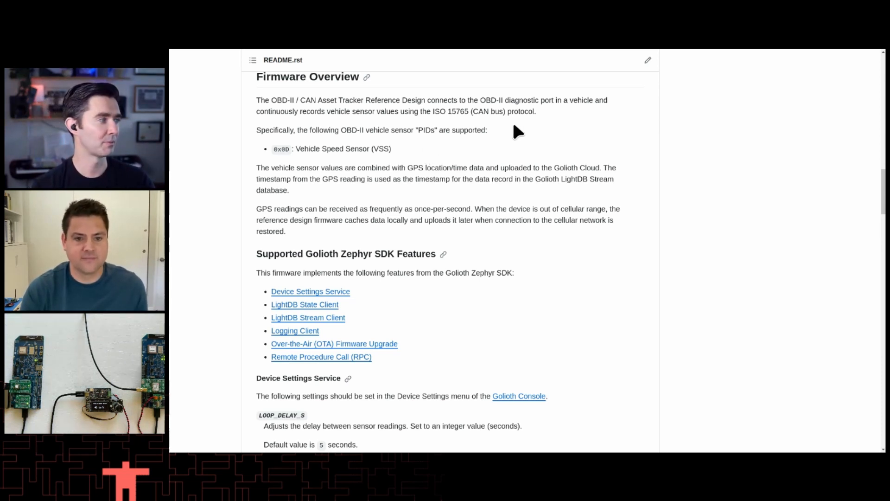
mouse_move(503, 127)
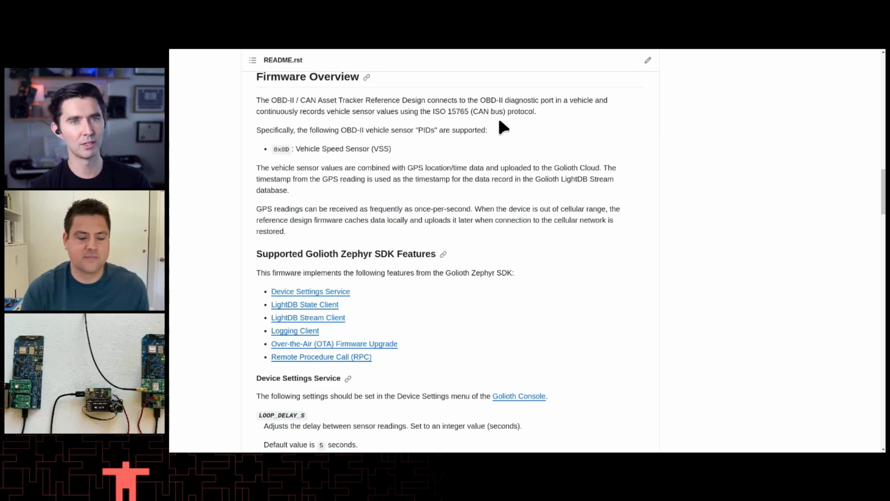
Read the README's Device Settings Service defaults and LightDB Stream sections
scroll("down", 3)
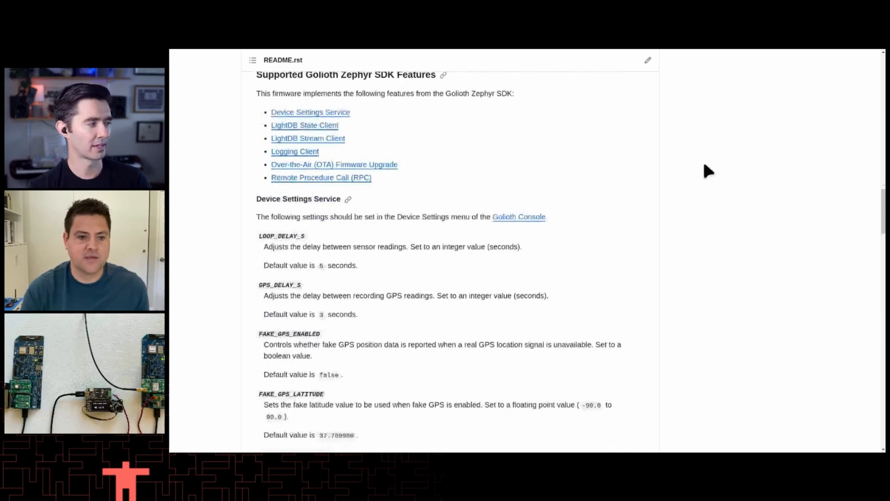
mouse_move(432, 193)
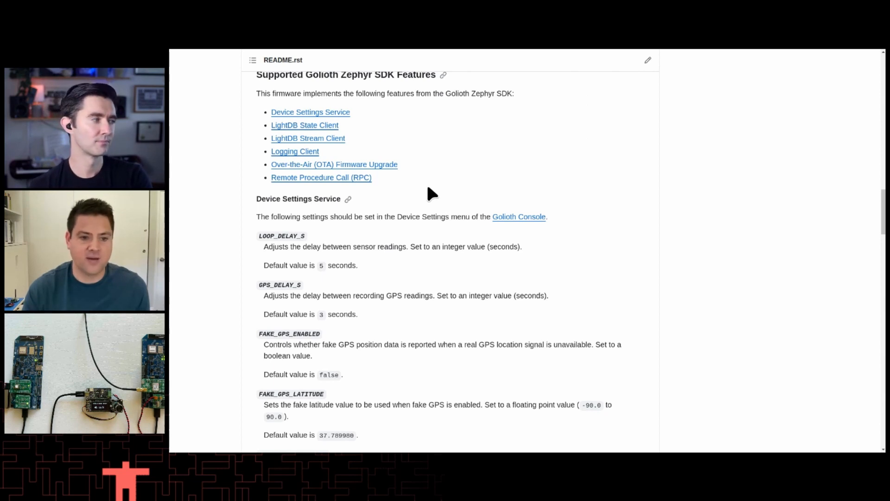
mouse_move(523, 222)
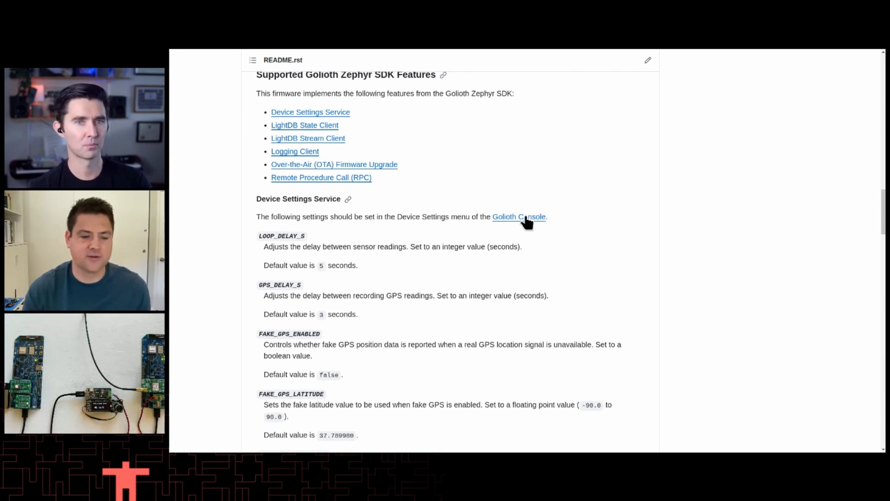
scroll("down", 3)
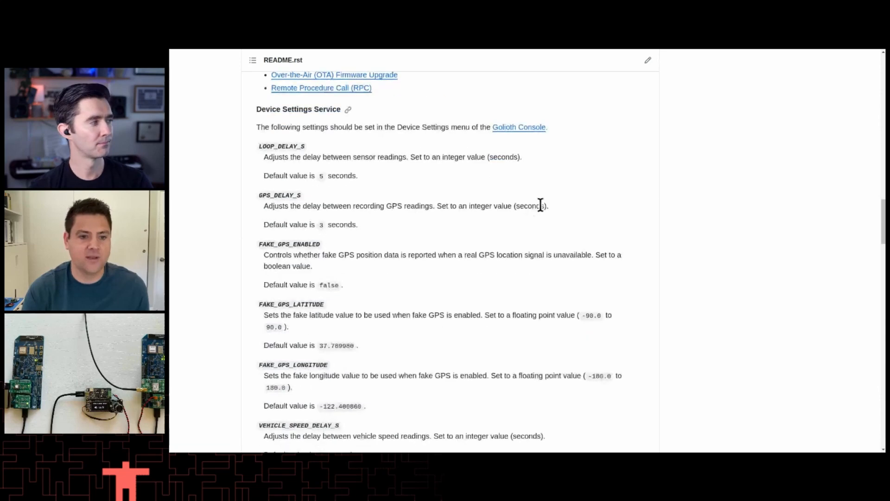
scroll("down", 3)
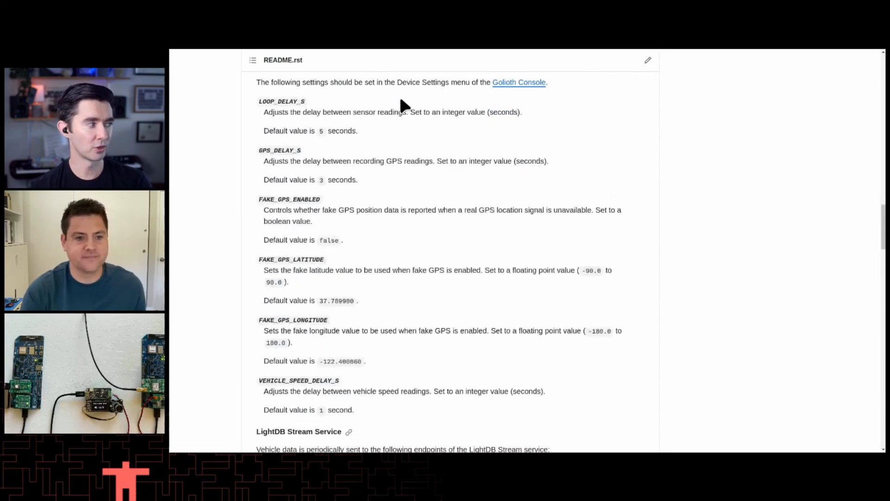
scroll("up", 3)
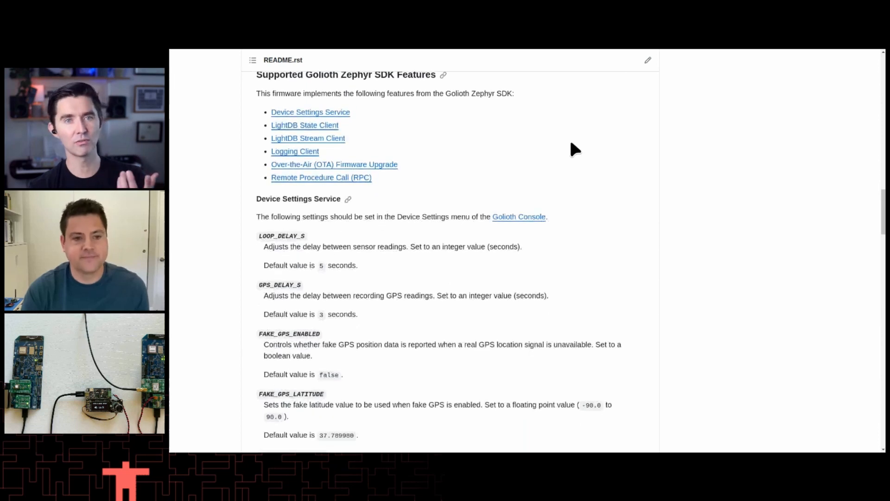
mouse_move(635, 125)
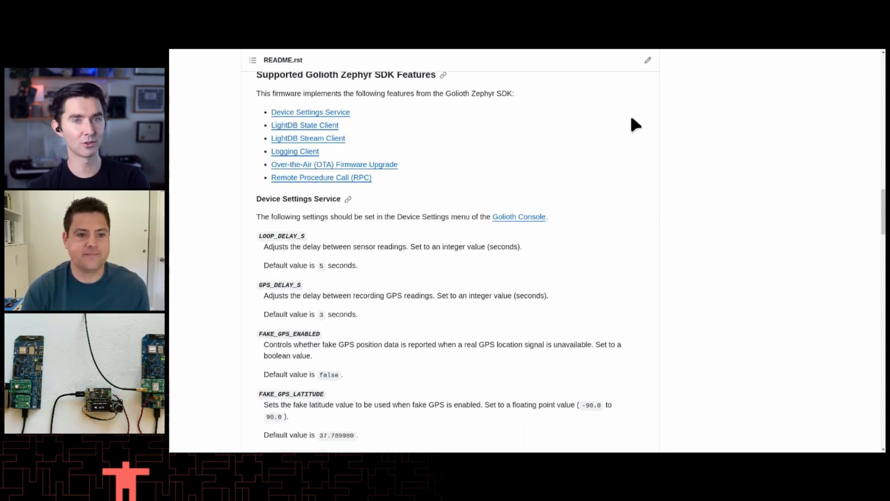
mouse_move(687, 136)
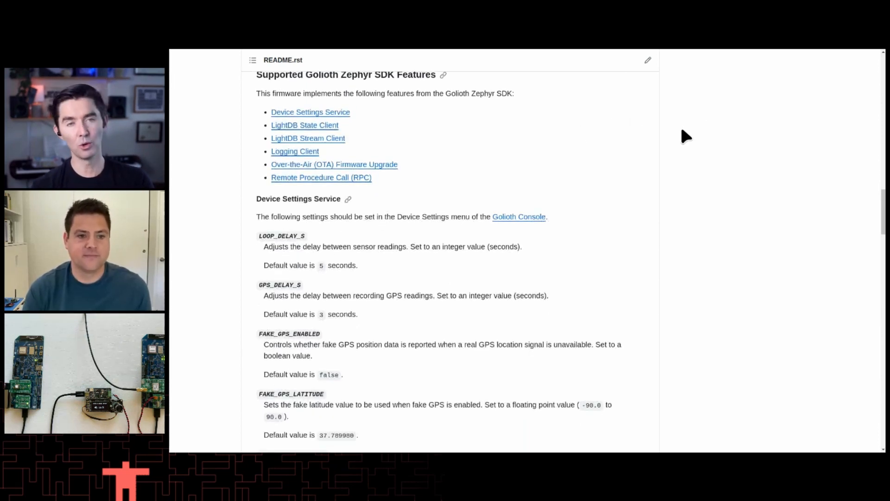
mouse_move(445, 312)
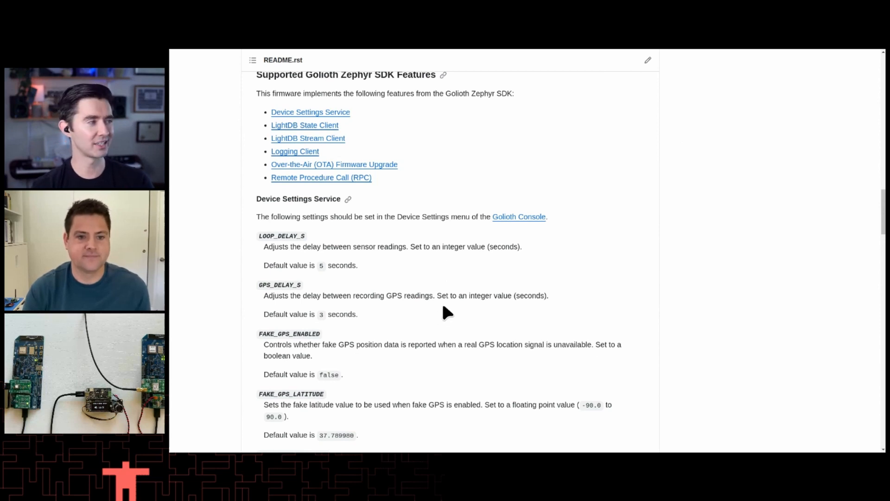
scroll("down", 3)
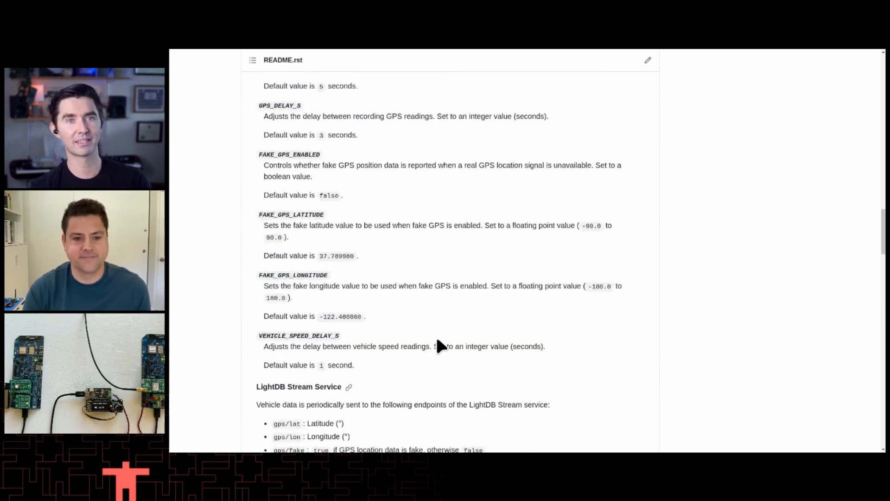
mouse_move(446, 306)
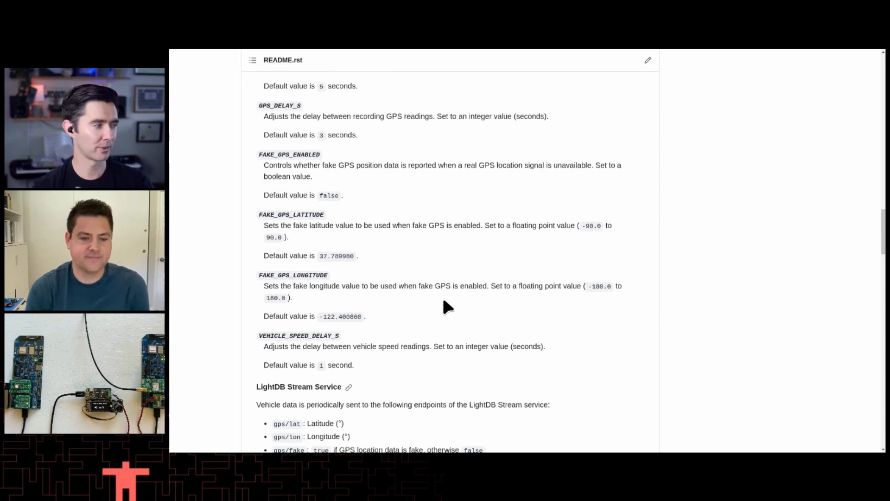
scroll("down", 3)
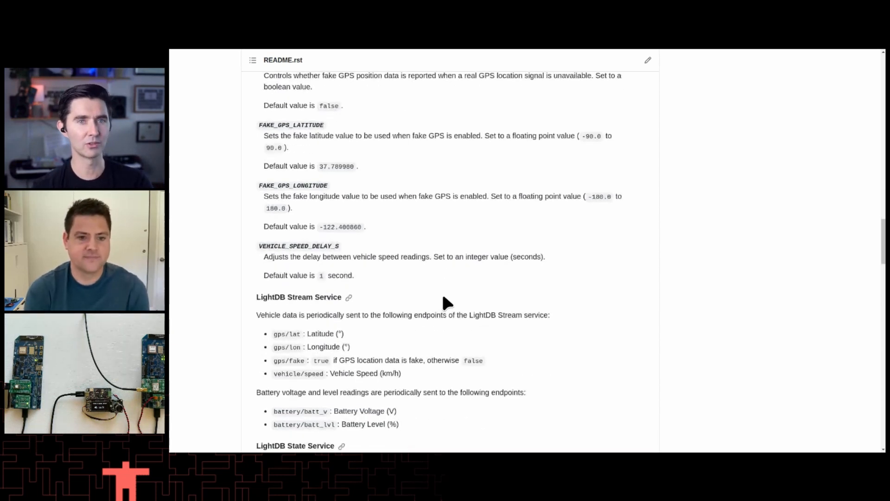
mouse_move(428, 310)
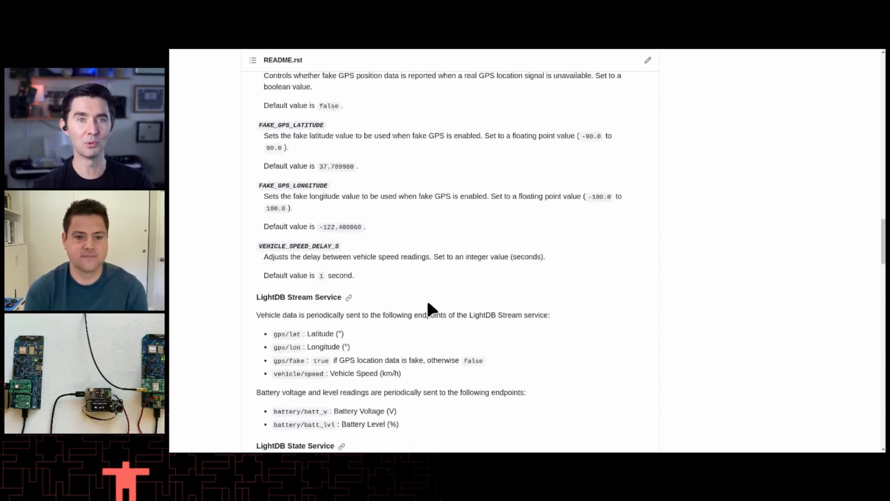
mouse_move(672, 179)
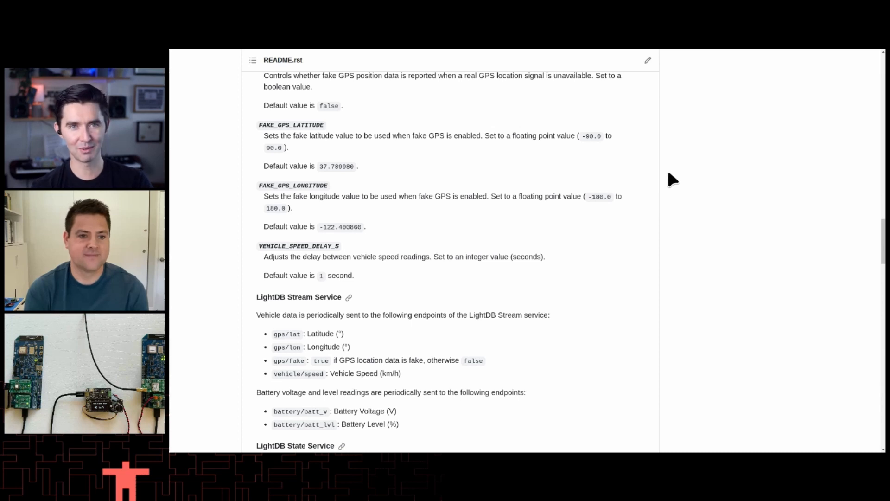
mouse_move(653, 171)
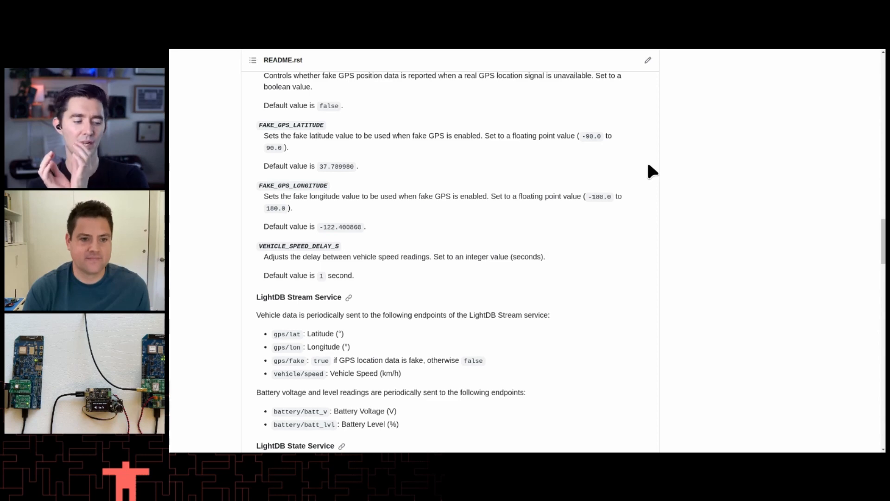
Scroll back up, returning to the nRF9160 DK Follow-Along Guide's Next Steps
scroll("up", 3)
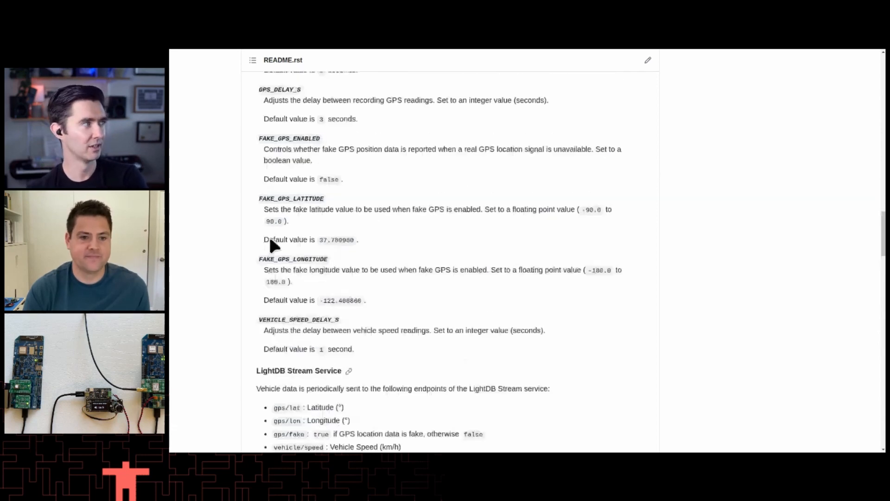
scroll("up", 3)
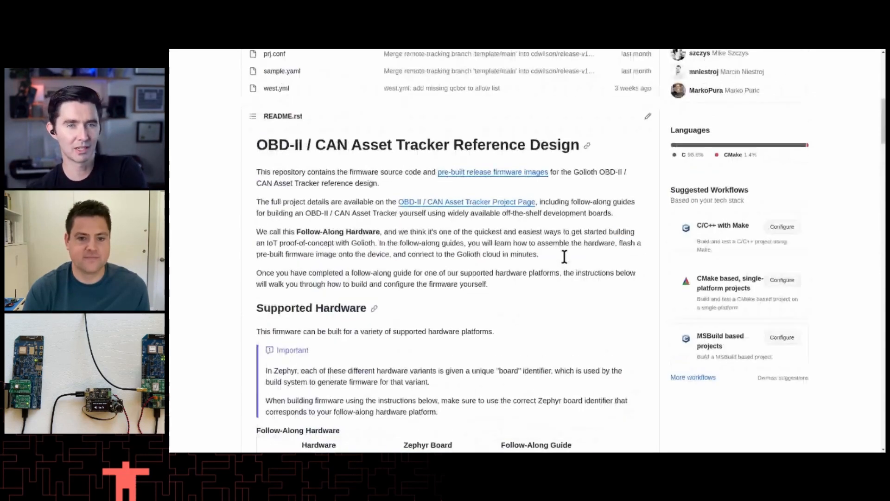
scroll("up", 3)
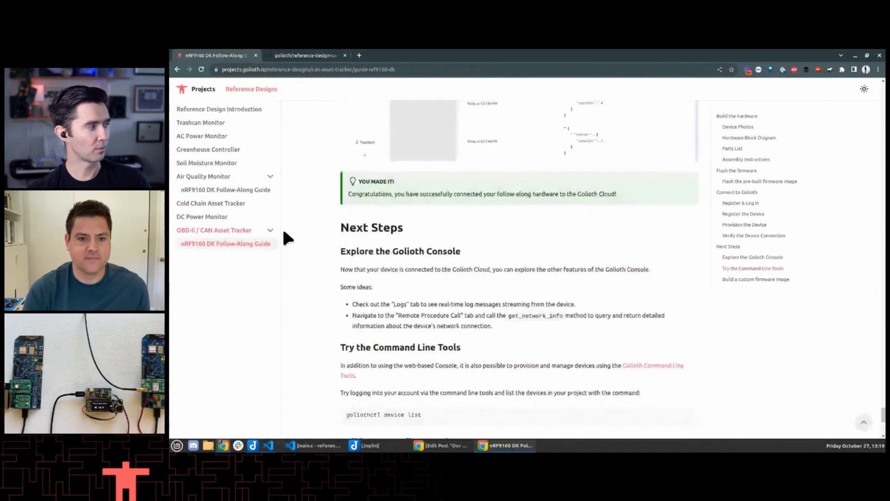
Go back to the OBD-II / CAN Asset Tracker page and scroll to its Business Use Case
scroll("up", 3)
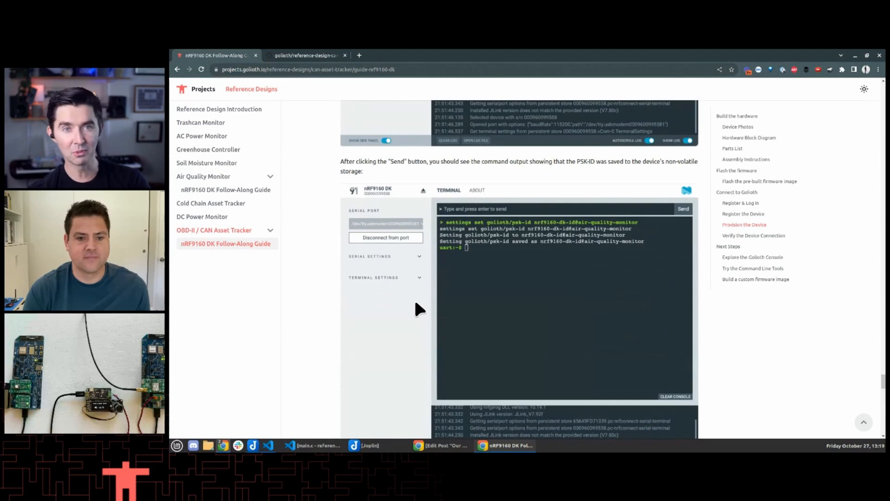
left_click(215, 229)
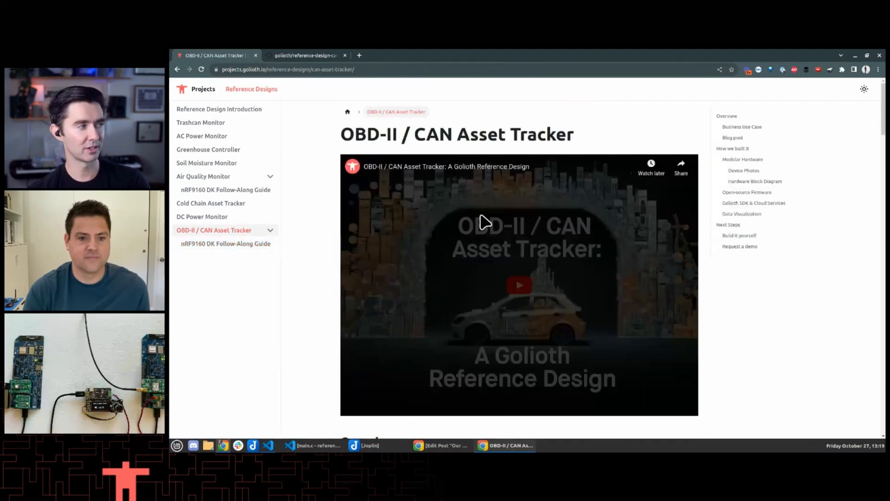
scroll("down", 3)
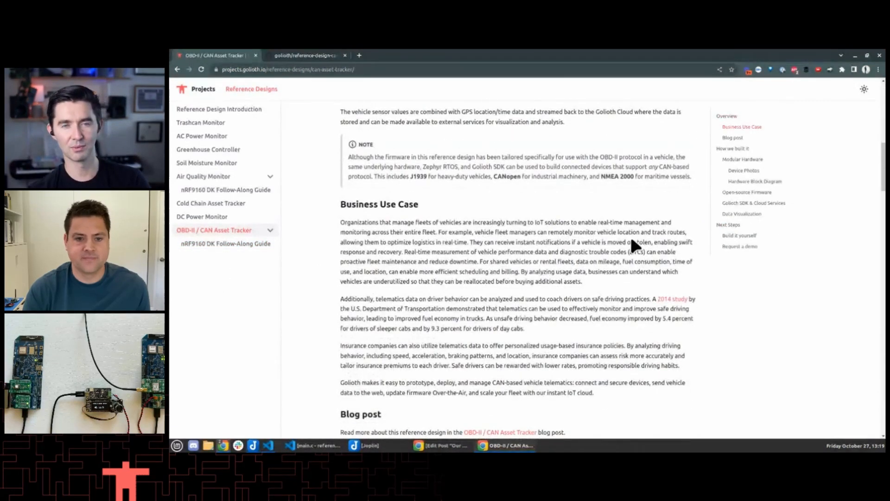
mouse_move(545, 215)
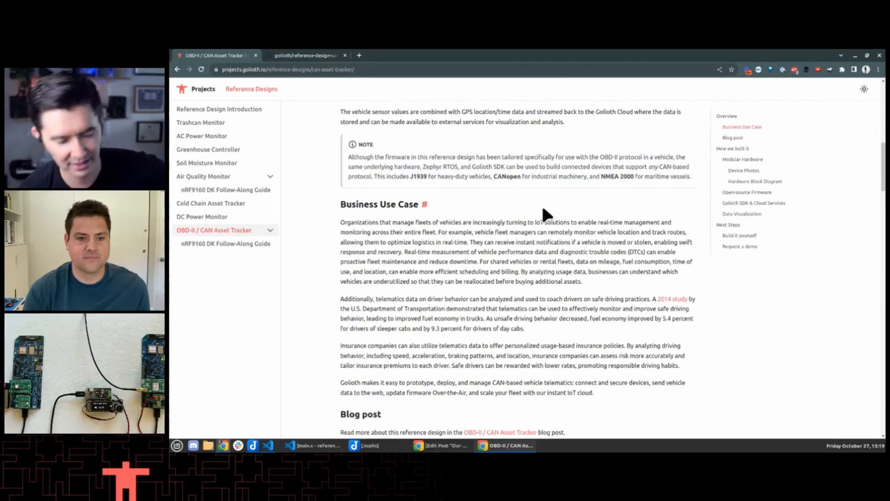
mouse_move(187, 179)
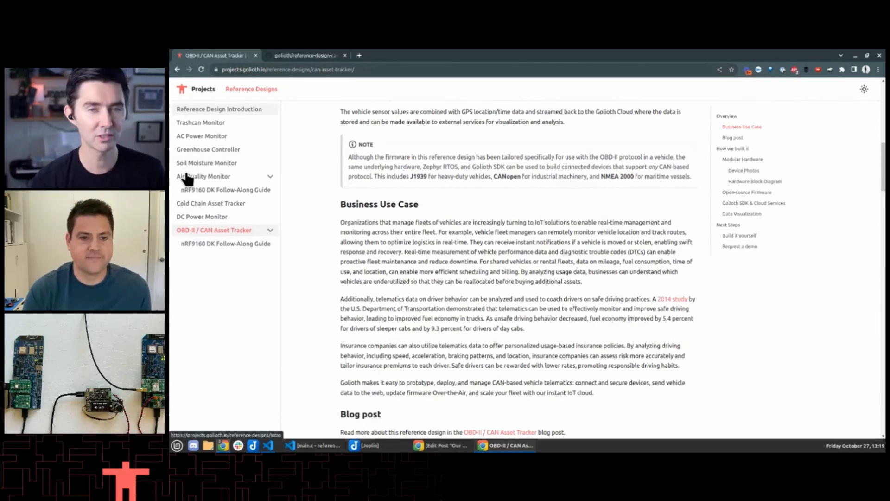